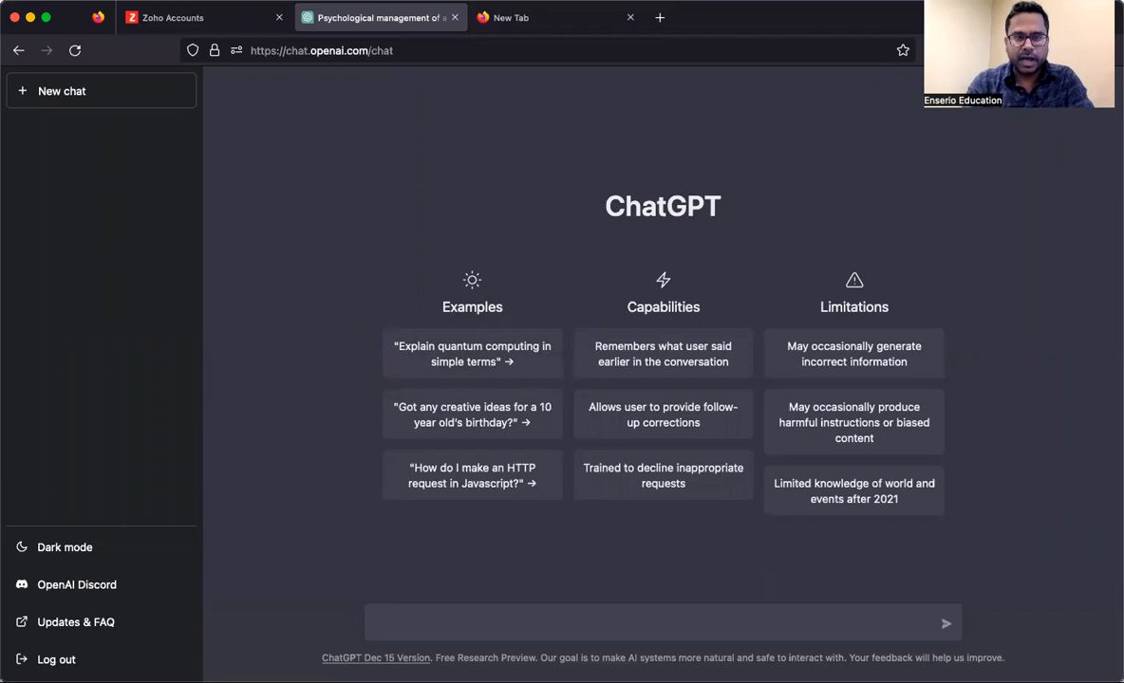
mouse_move(590, 191)
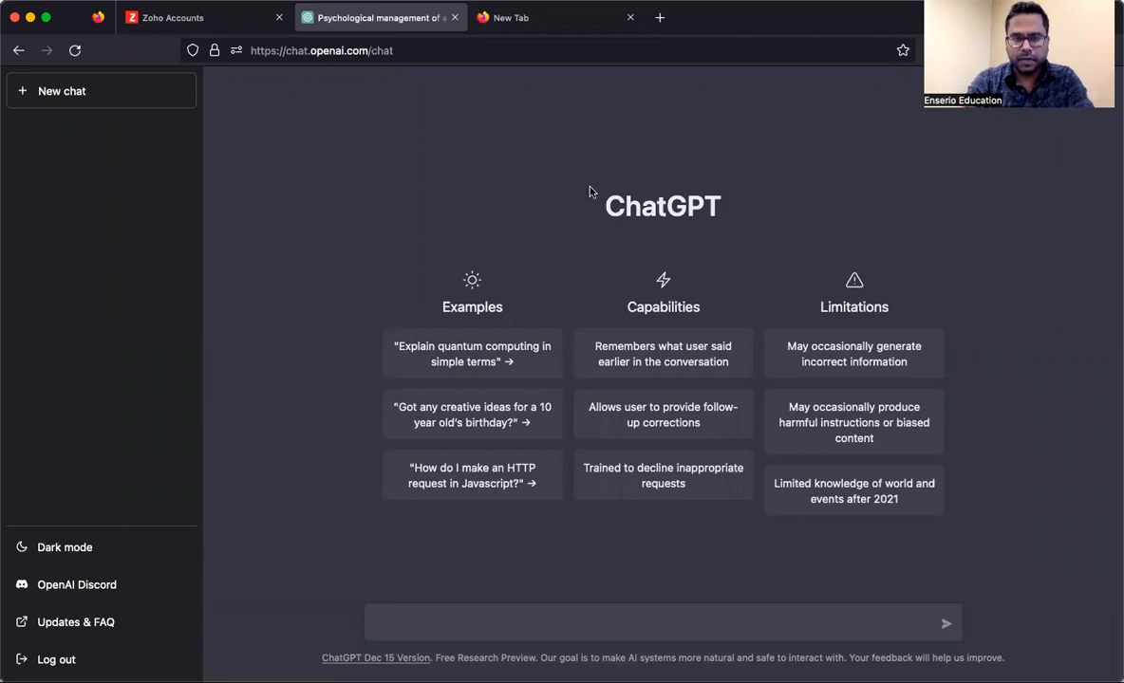
mouse_move(477, 204)
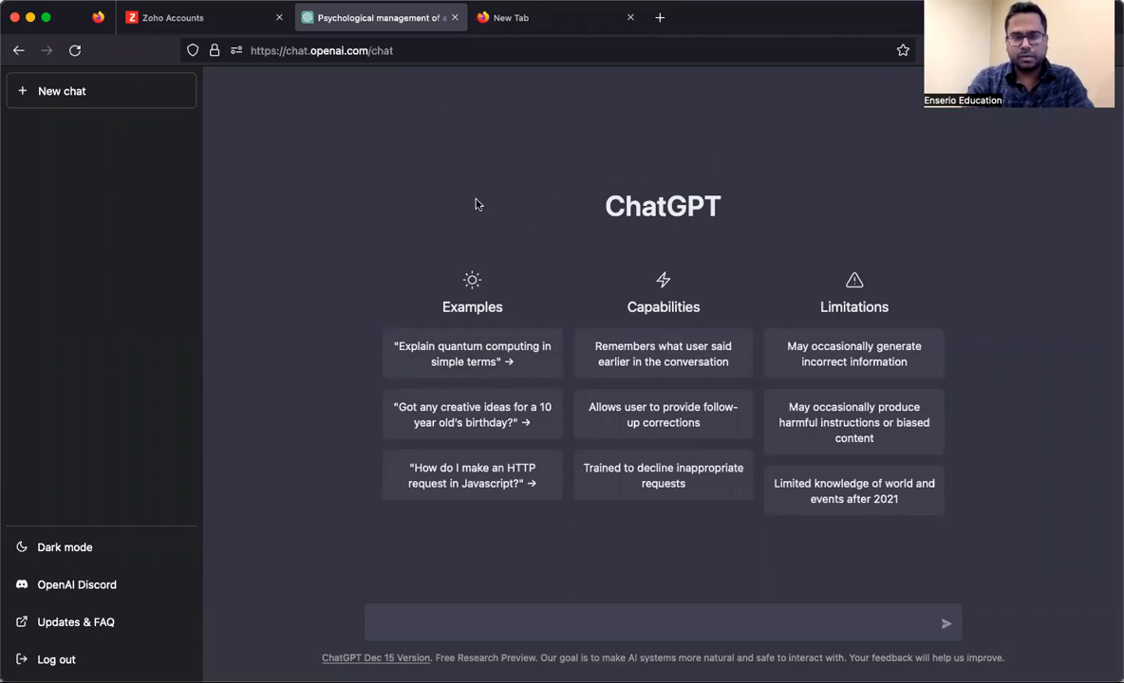
mouse_move(319, 57)
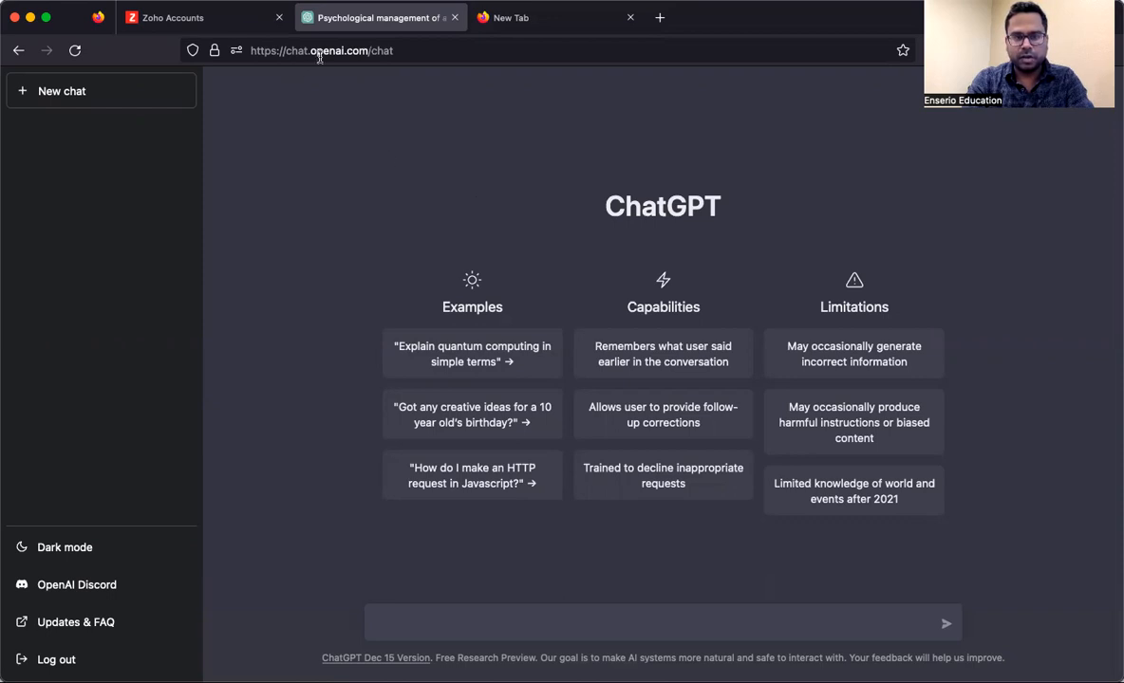
mouse_move(375, 77)
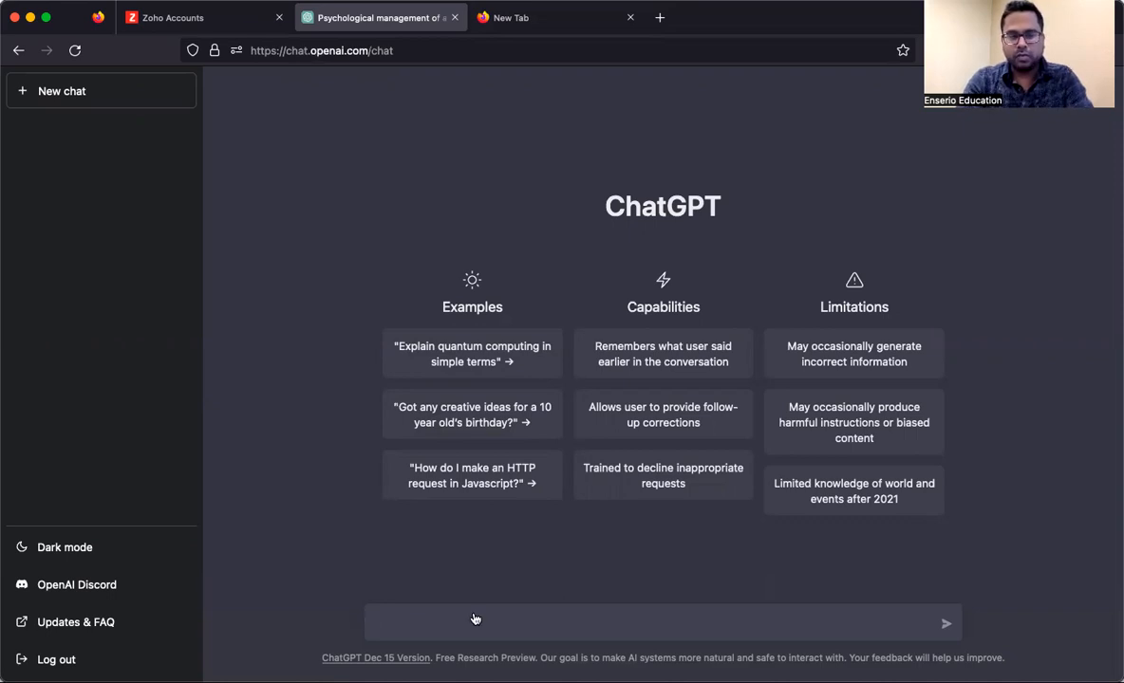
mouse_move(393, 227)
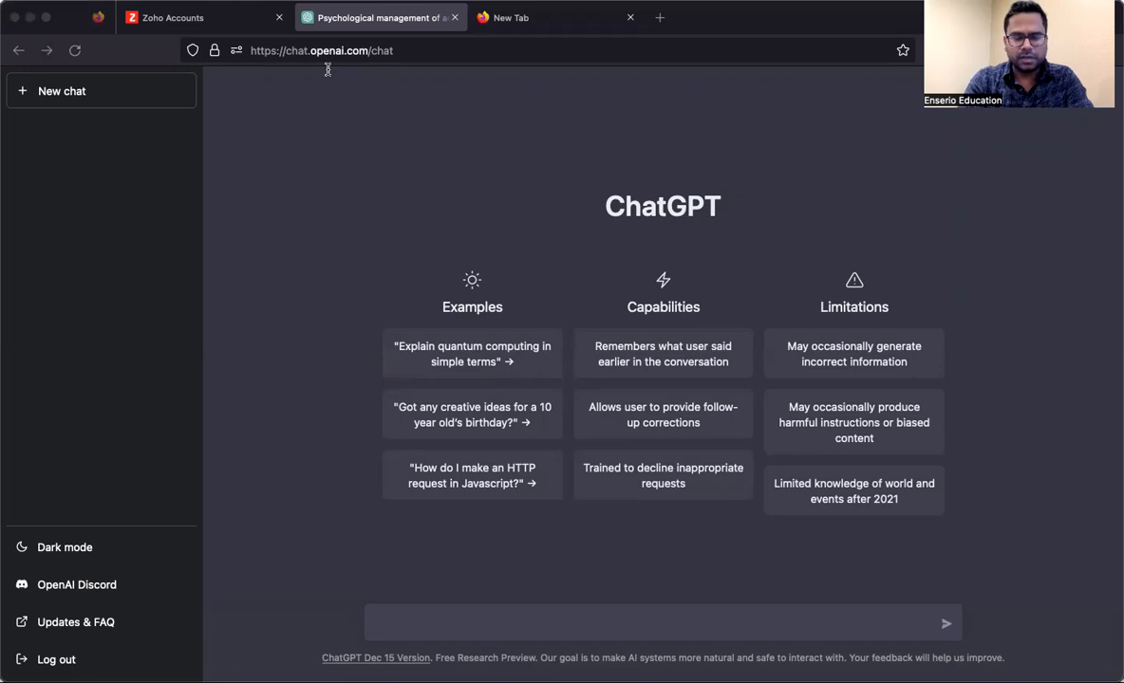
Ask how psychological principles help manage adolescent drug abuse, then review the six-approach answer.
type("Describe the applications of Psychological principles in managing drug abuse in adolescents.")
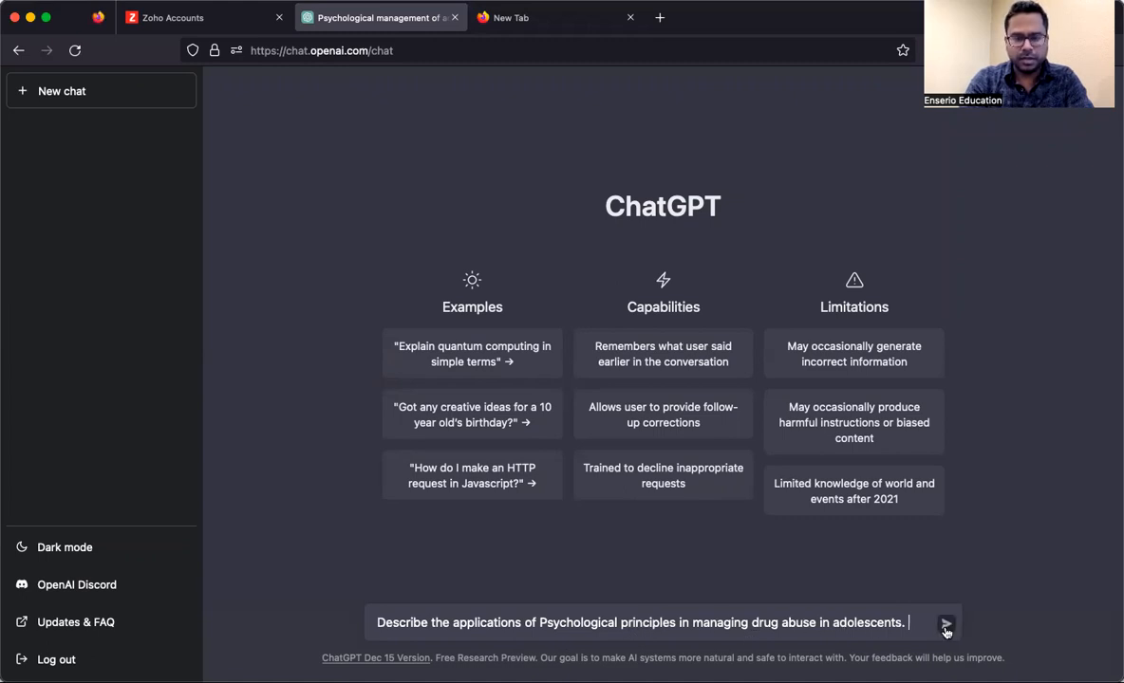
left_click(946, 627)
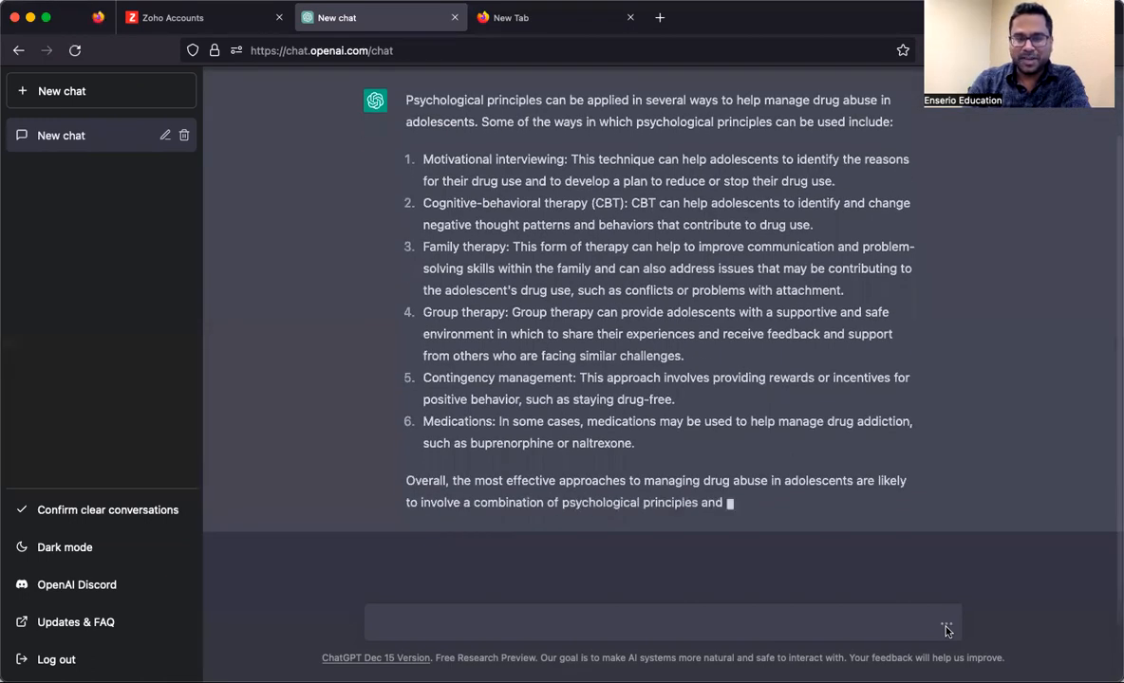
scroll("down", 3)
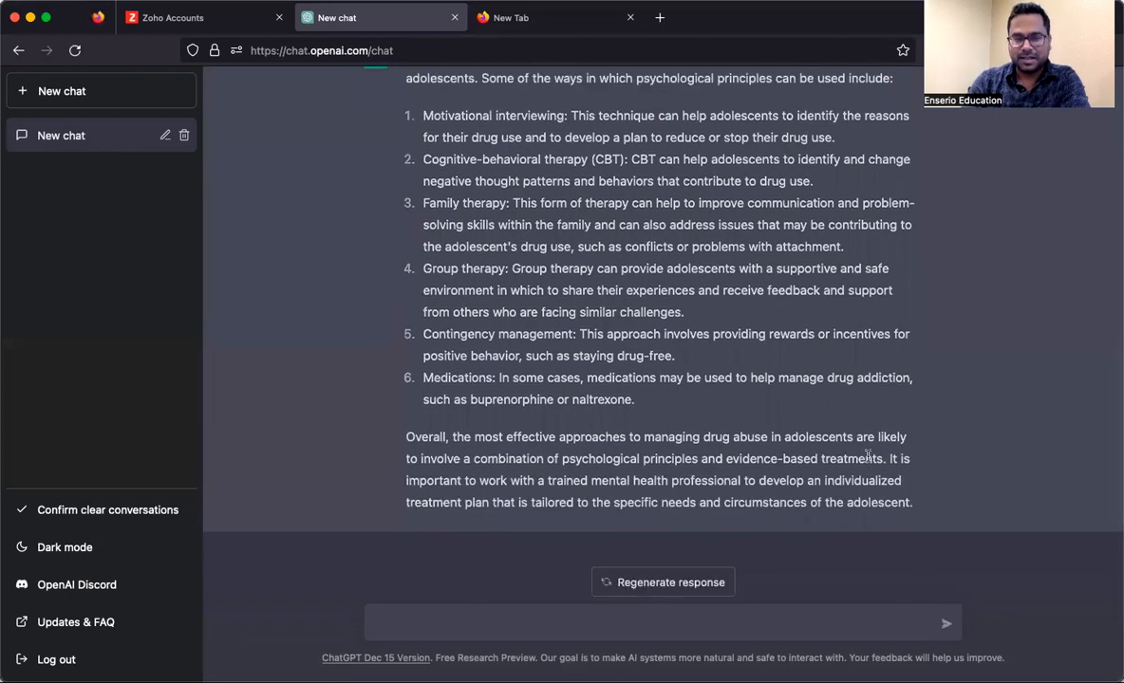
scroll("up", 3)
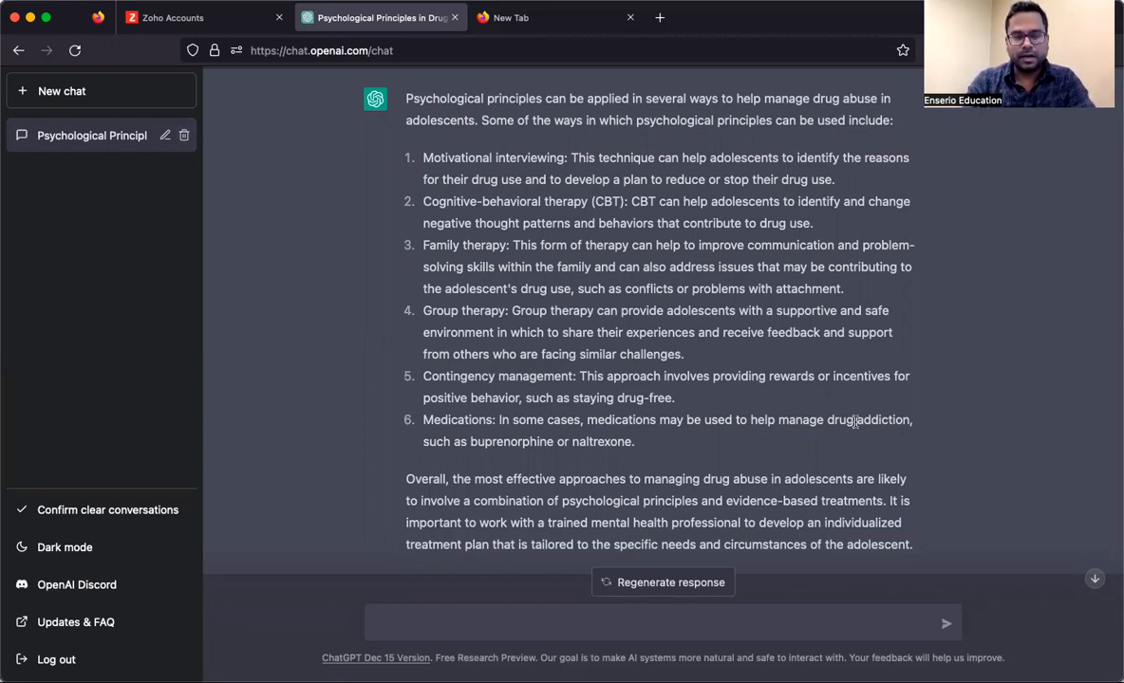
mouse_move(389, 102)
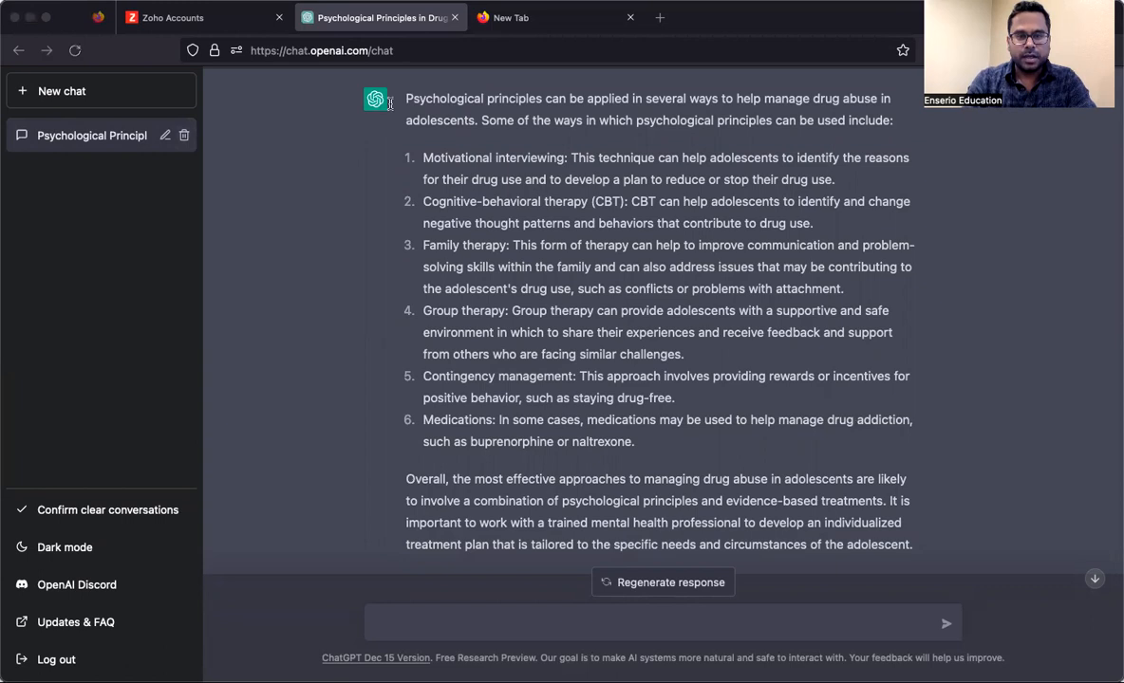
mouse_move(808, 85)
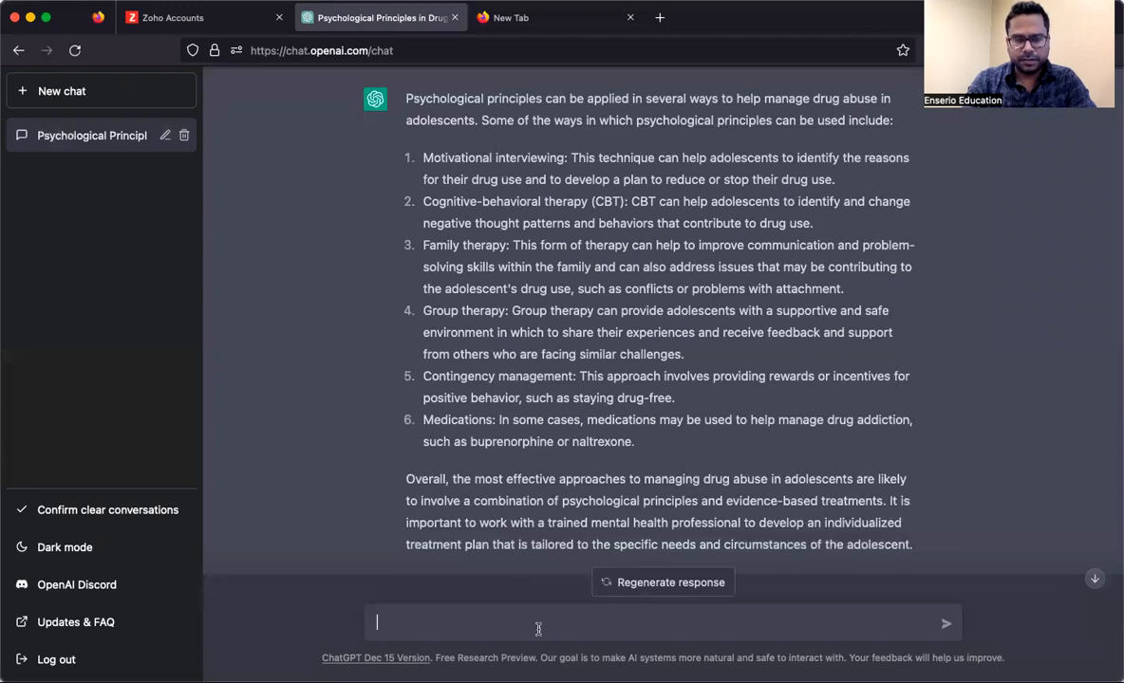
Send the question on univariate vs multivariate intelligence per Spearman and J.P. Das, in 250 words.
type("Is intelligence univariate or multivariate concept ? Explain in the light of Spearman's and J.P. Das's theory of intelligence.")
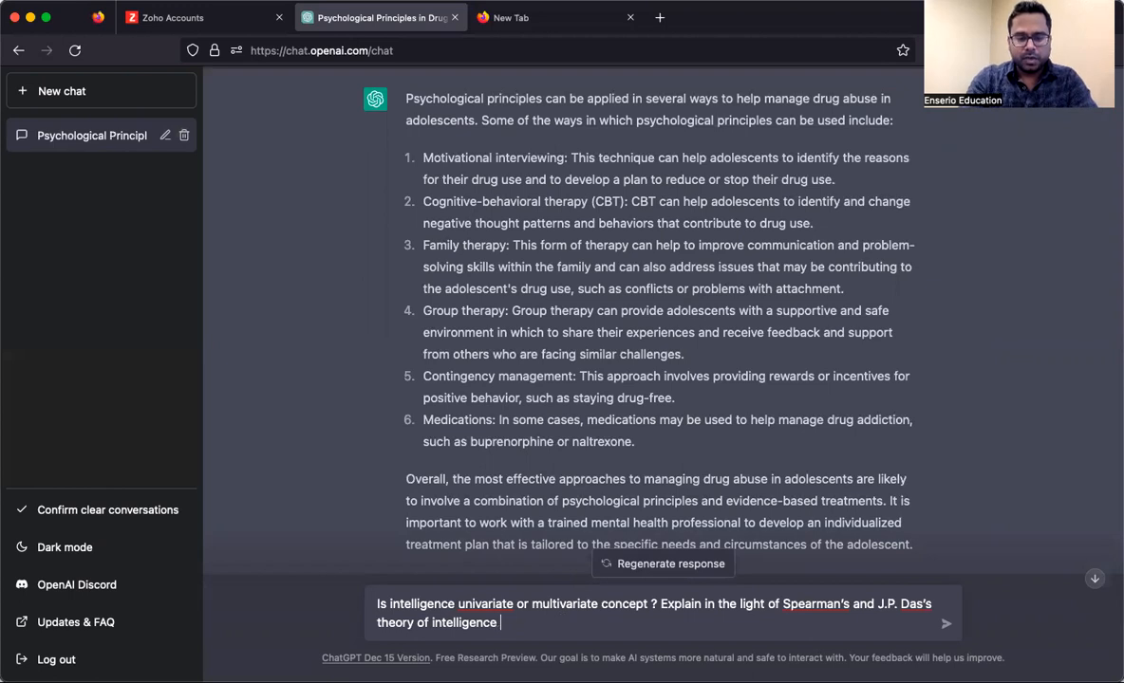
type("in")
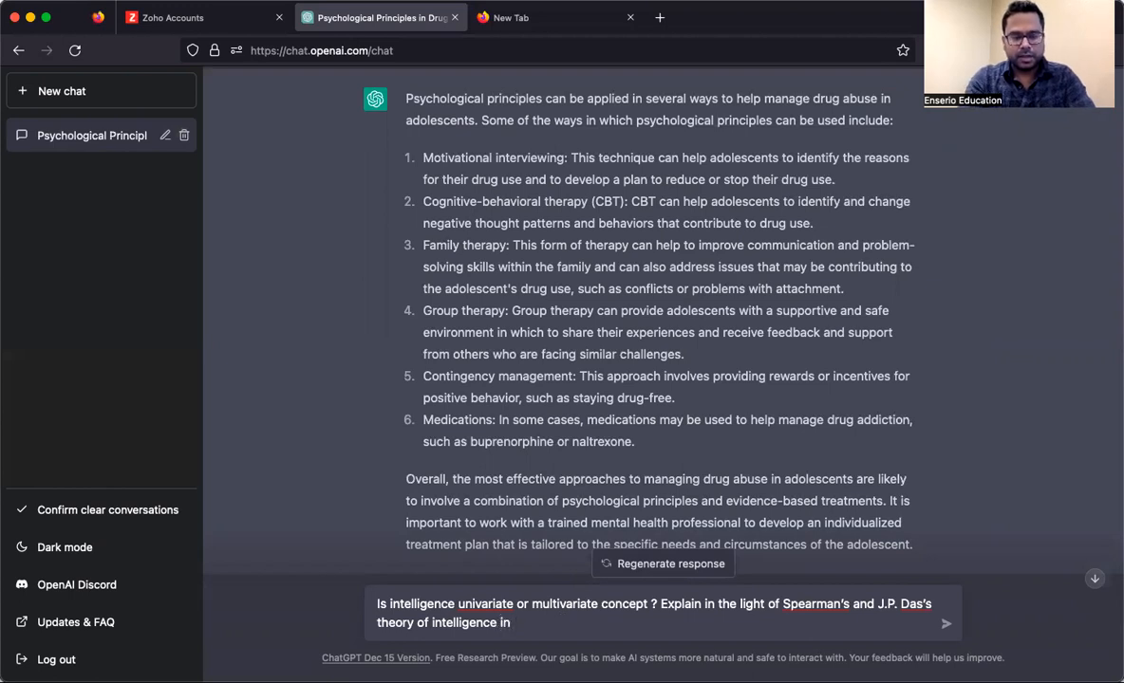
type("2")
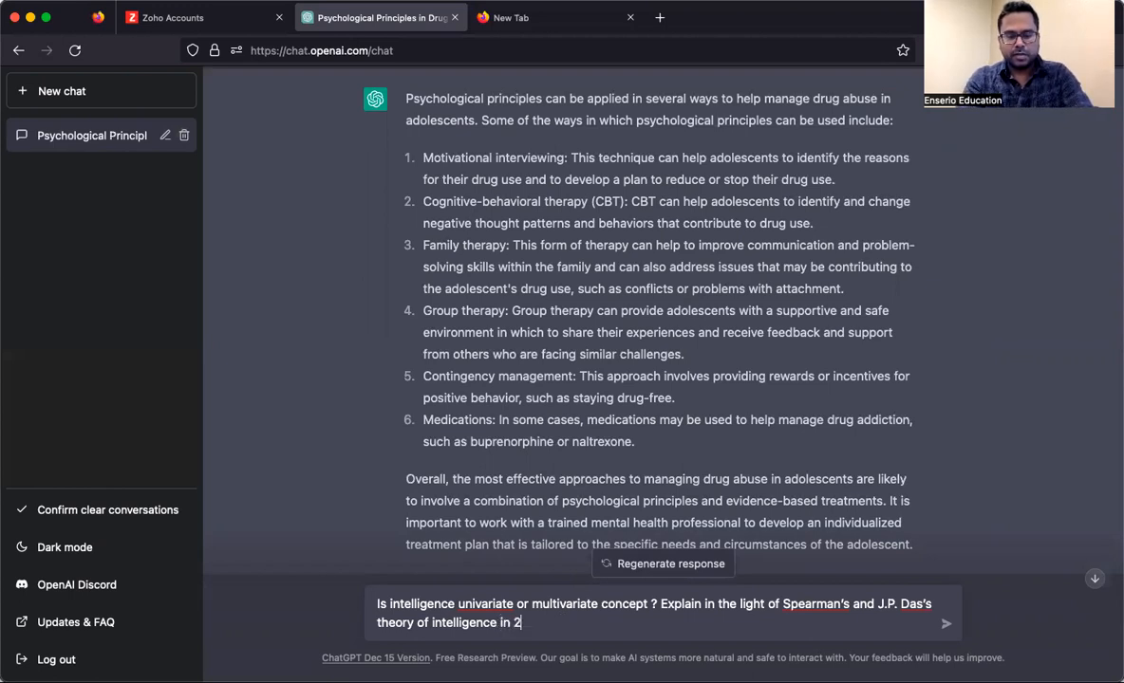
type("50 words")
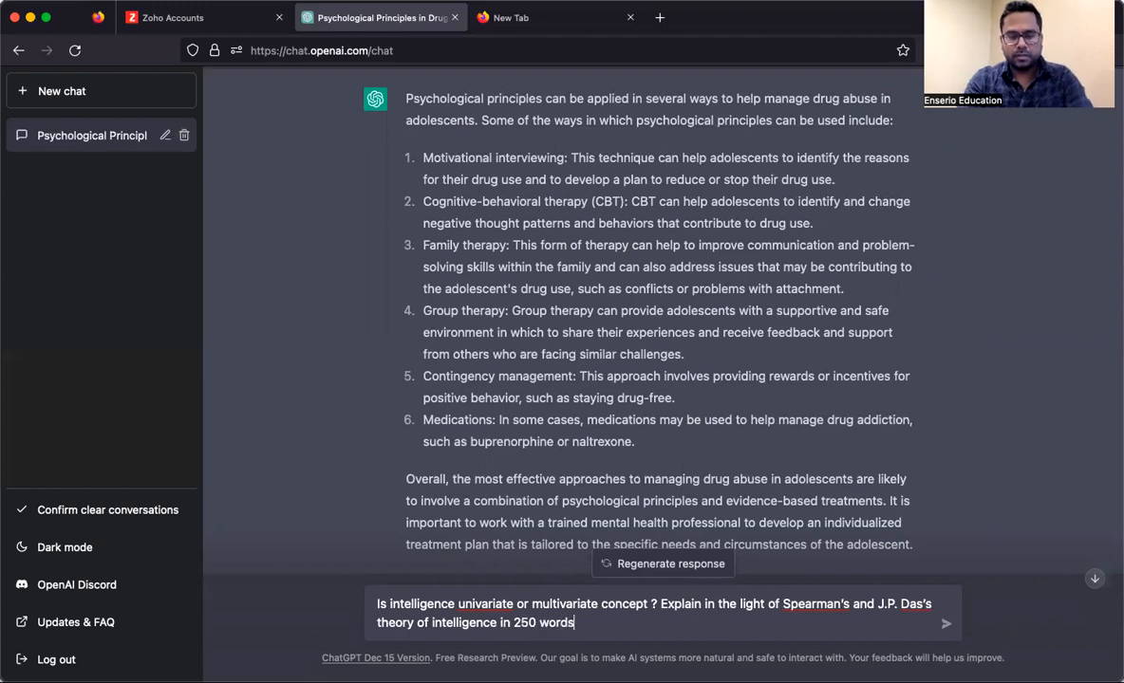
type(".")
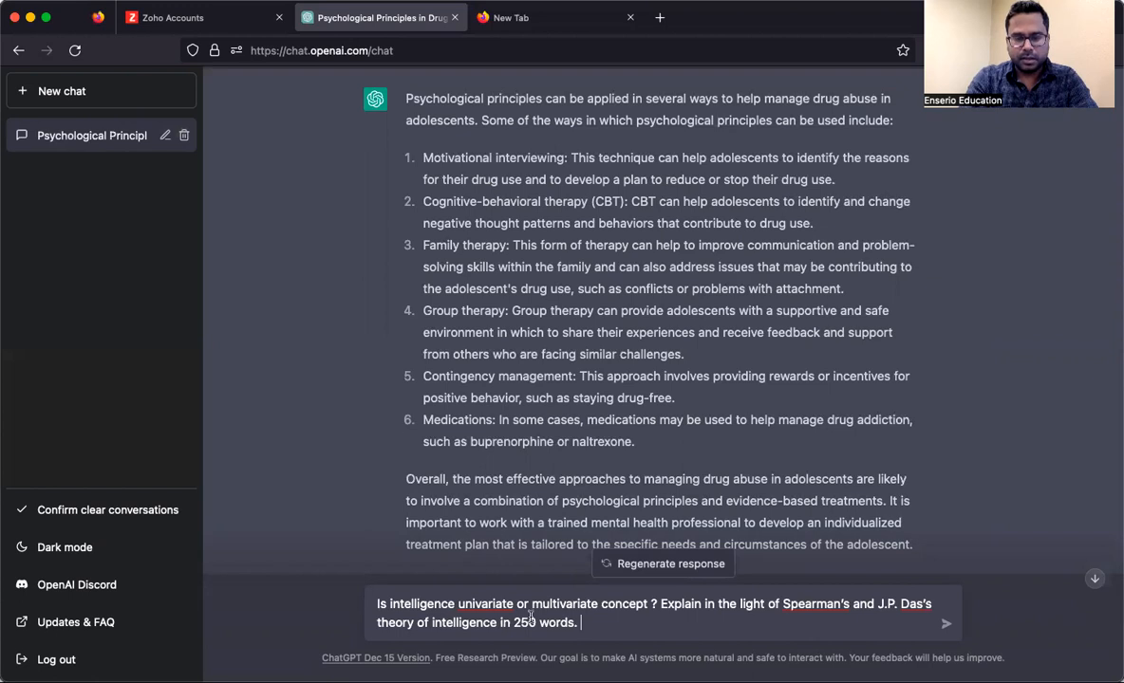
left_click(945, 624)
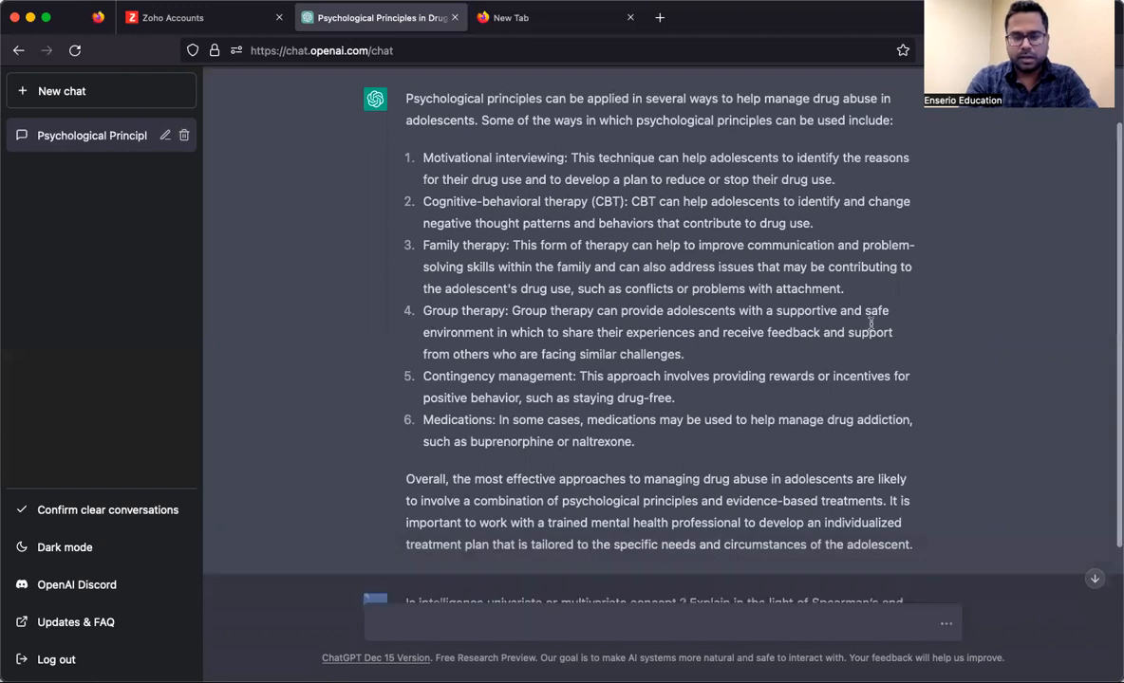
scroll("down", 3)
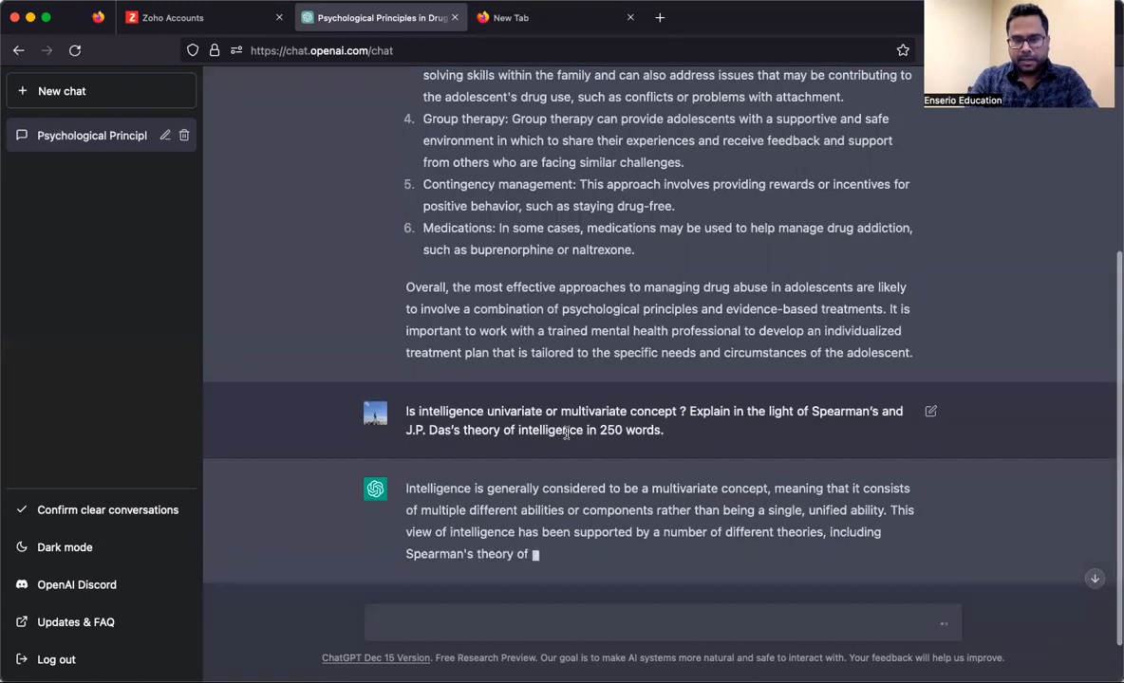
scroll("down", 3)
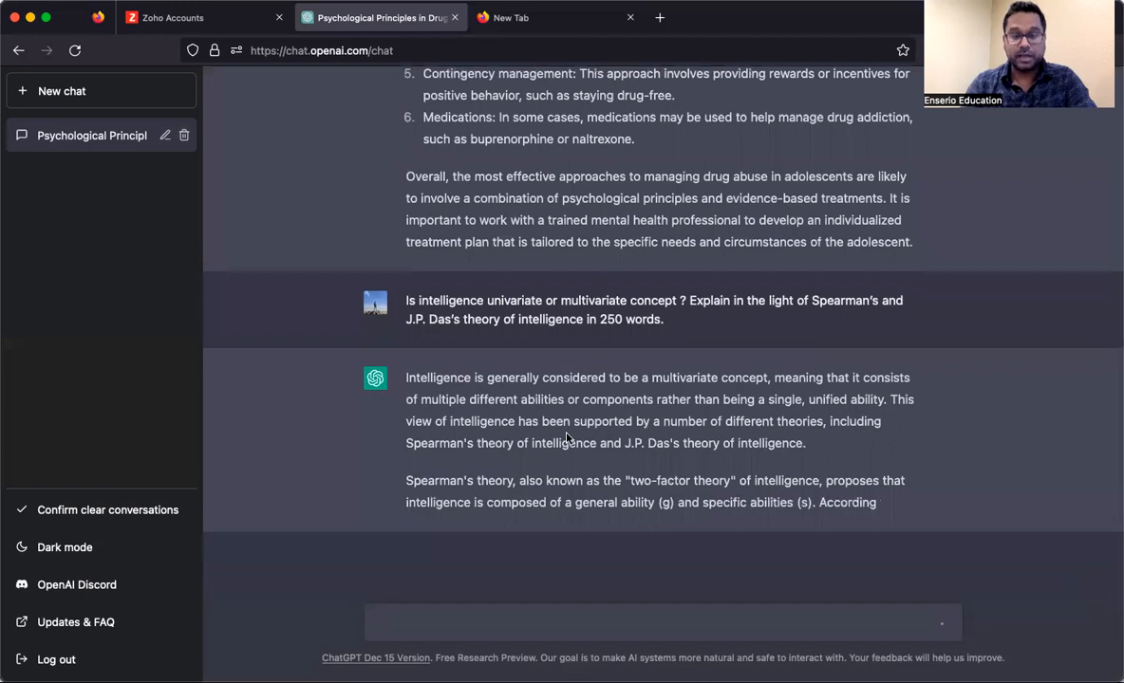
scroll("down", 3)
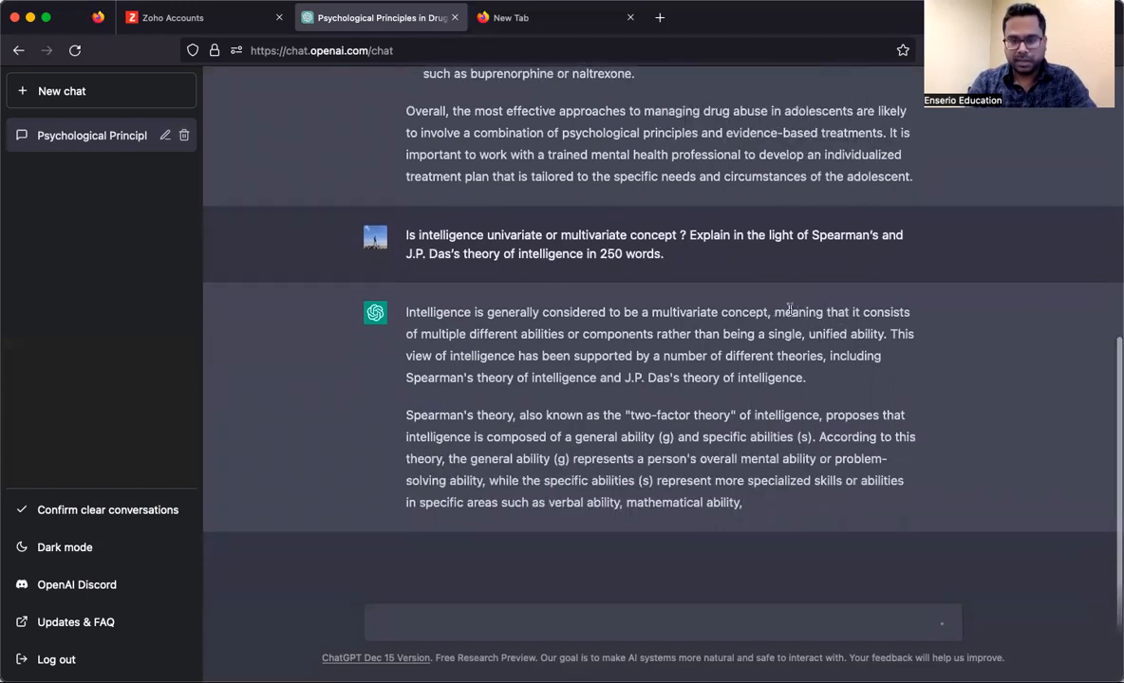
scroll("down", 3)
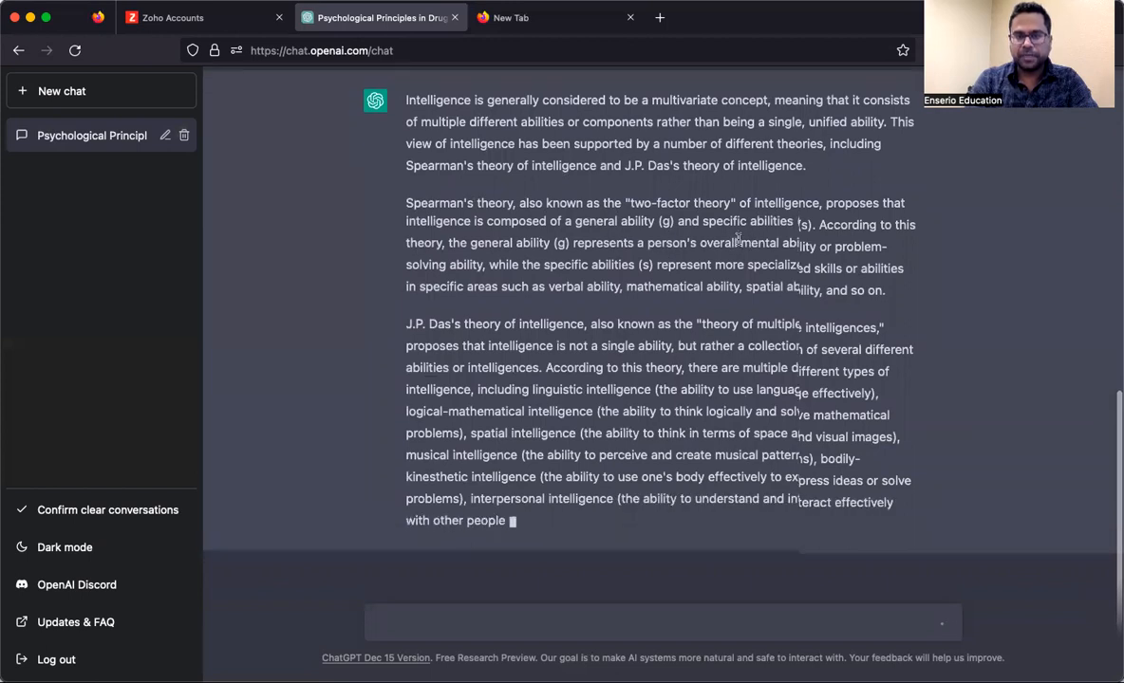
scroll("down", 3)
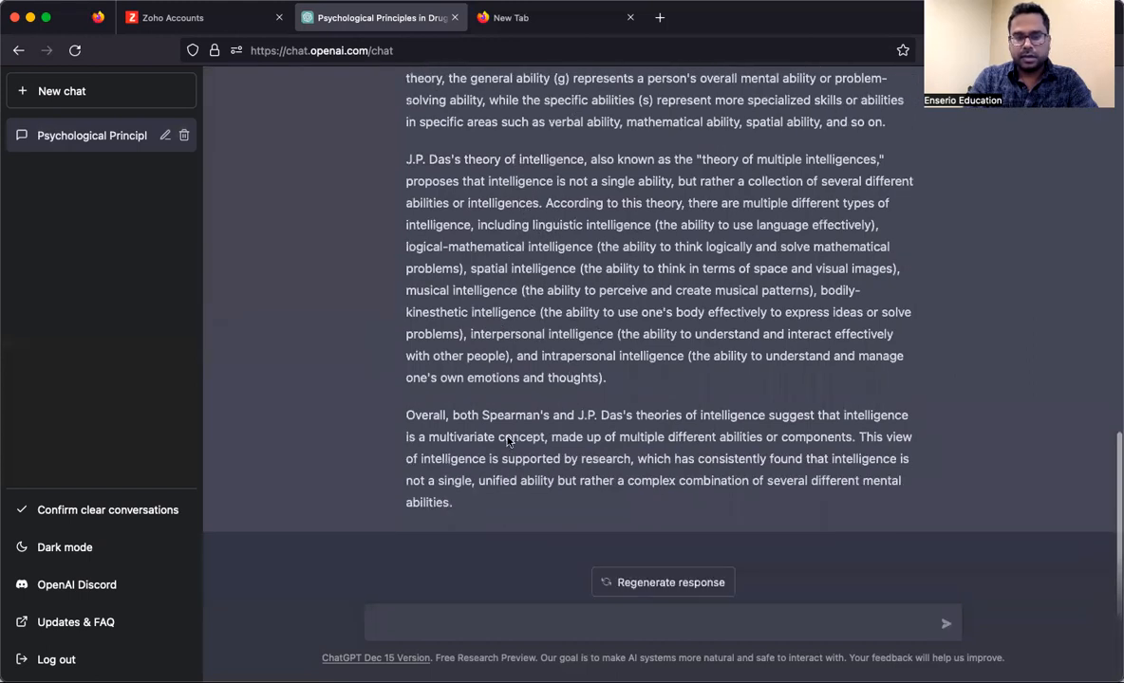
scroll("up", 3)
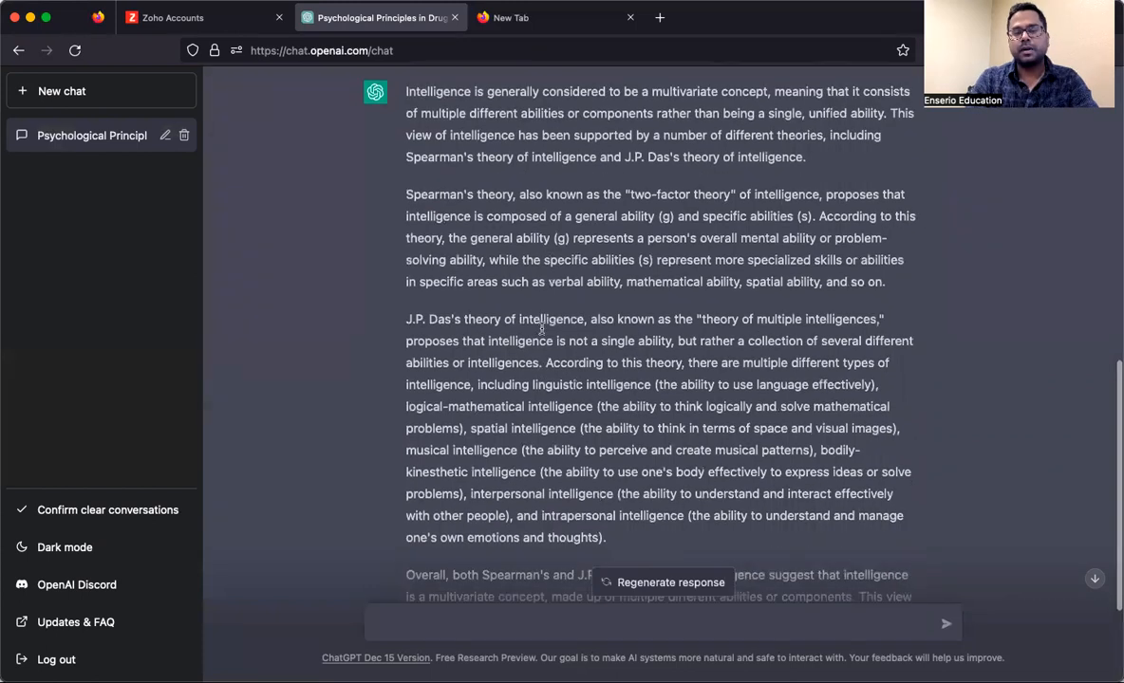
scroll("down", 3)
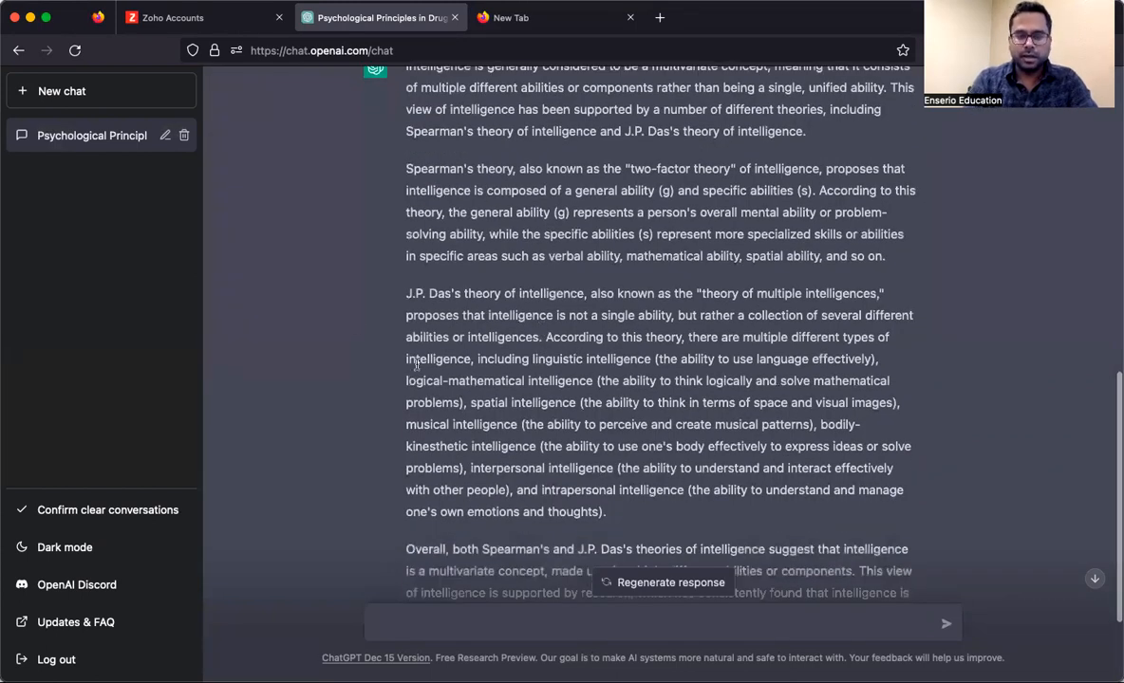
scroll("down", 3)
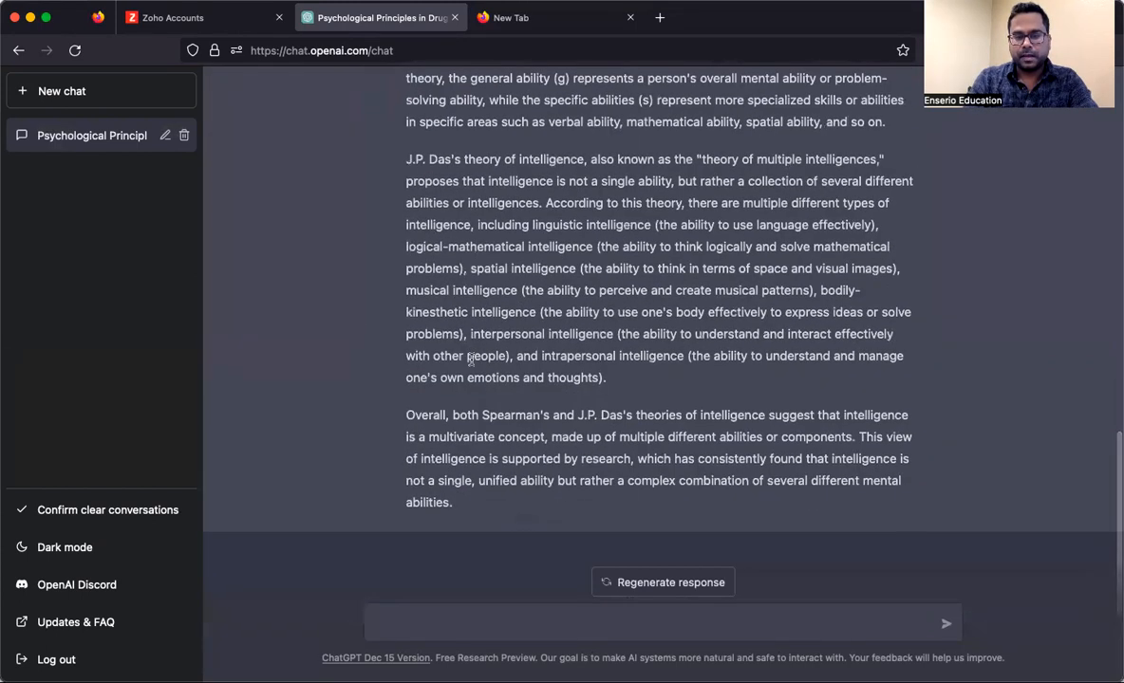
scroll("up", 3)
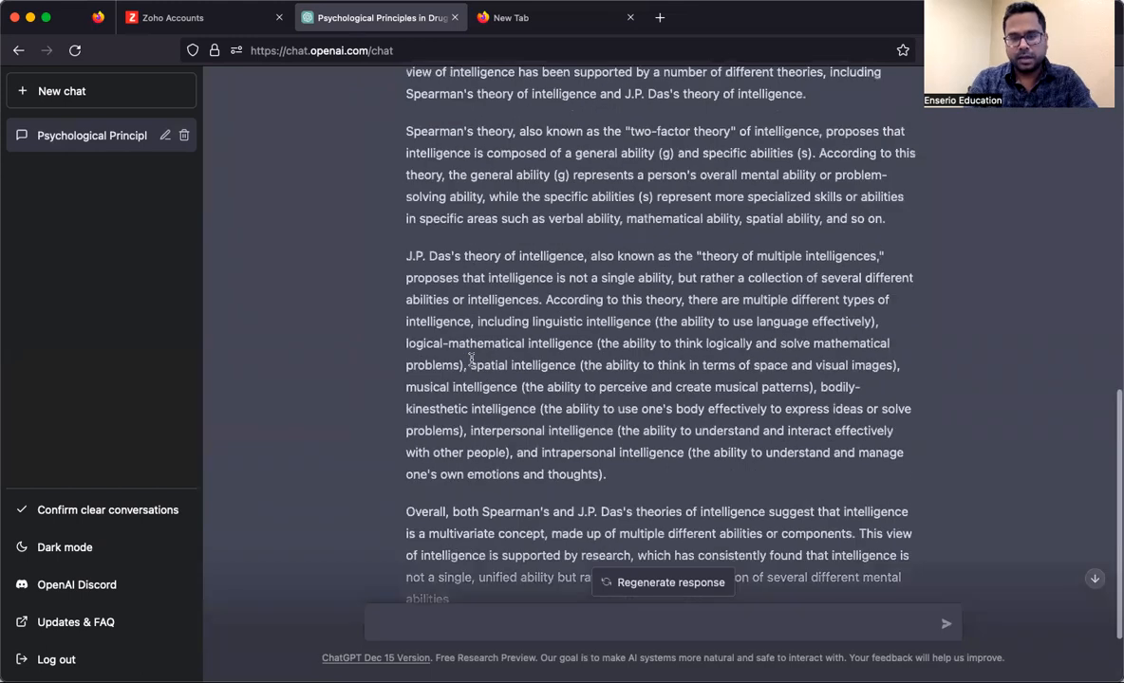
scroll("up", 3)
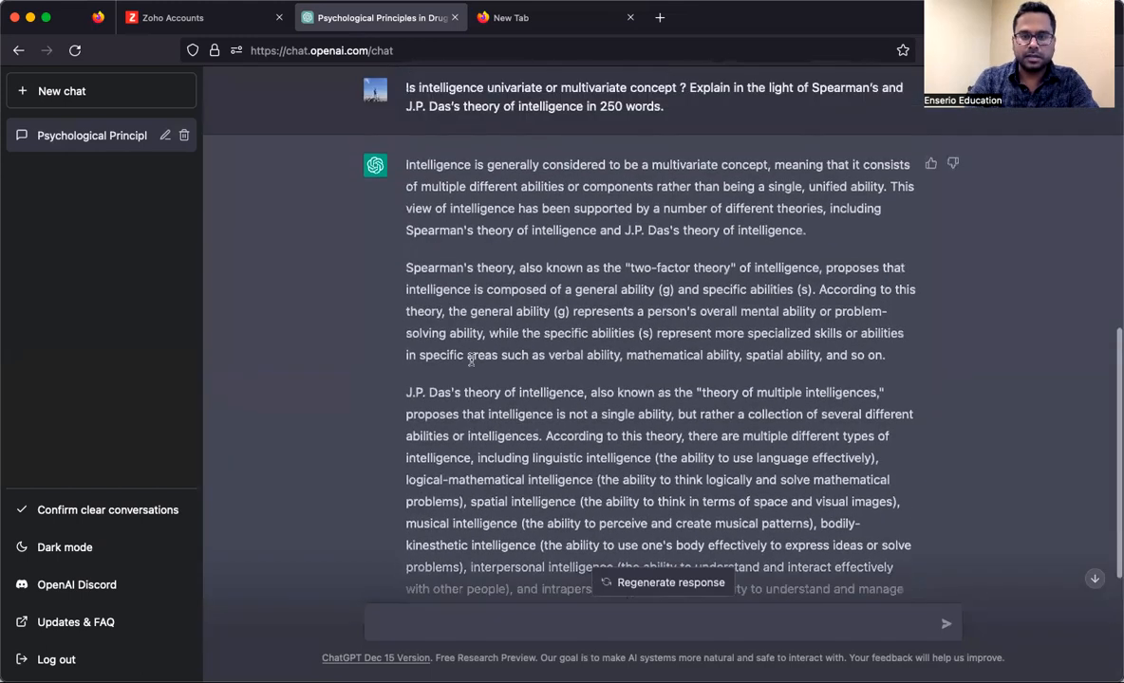
scroll("down", 3)
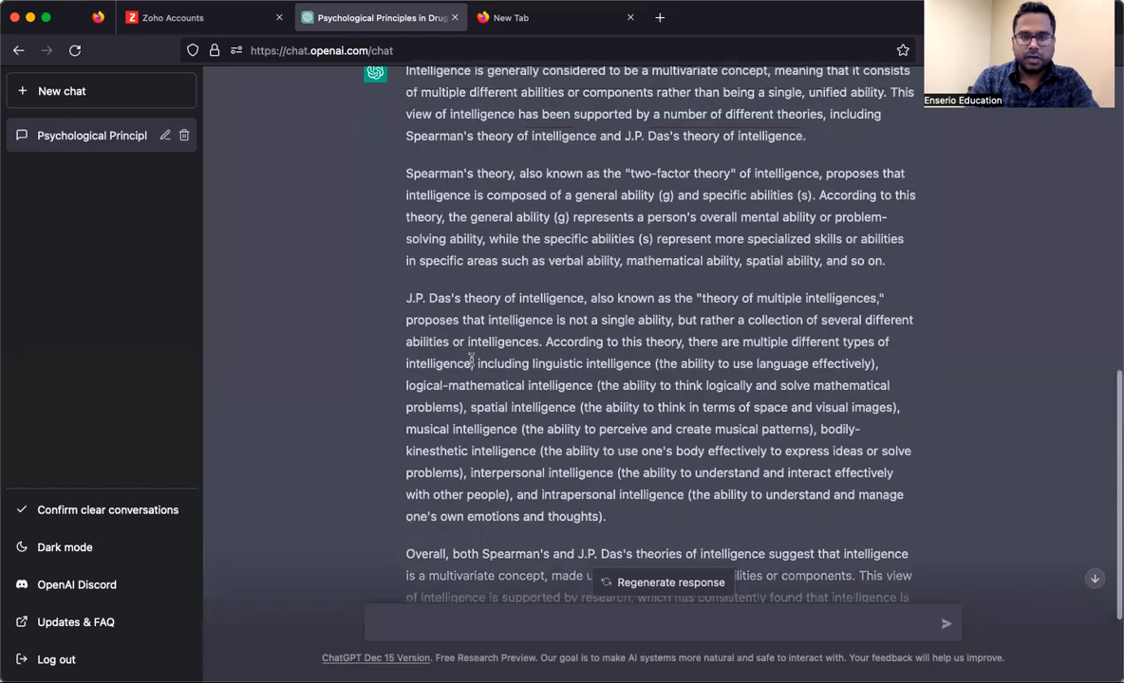
scroll("up", 3)
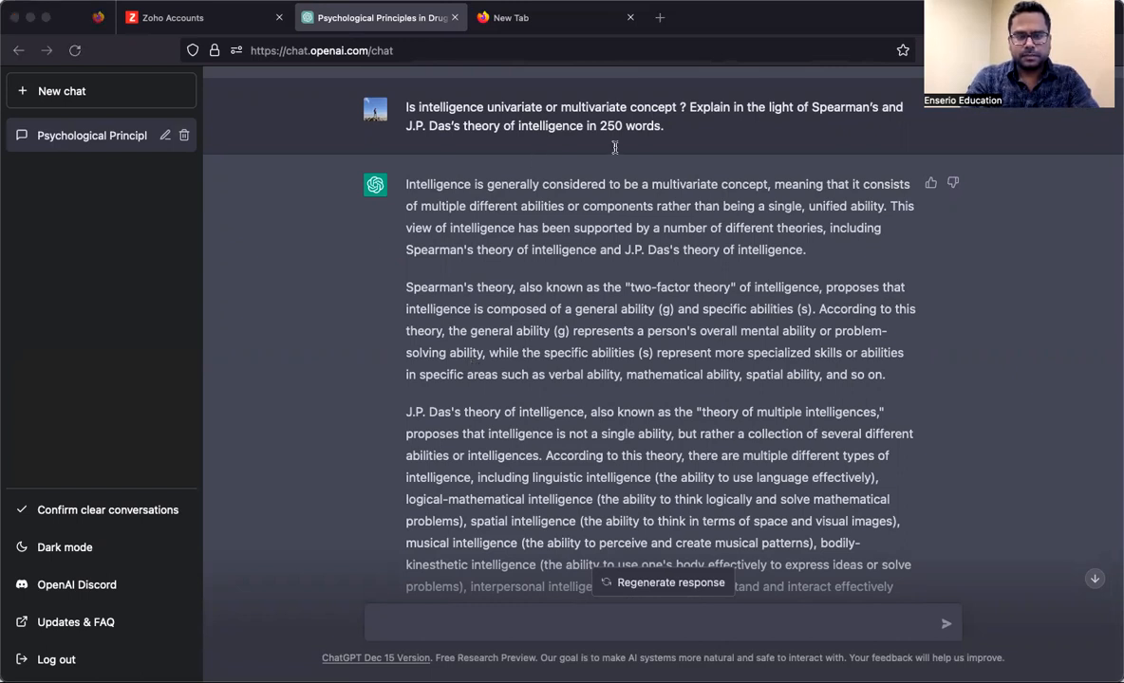
mouse_move(358, 114)
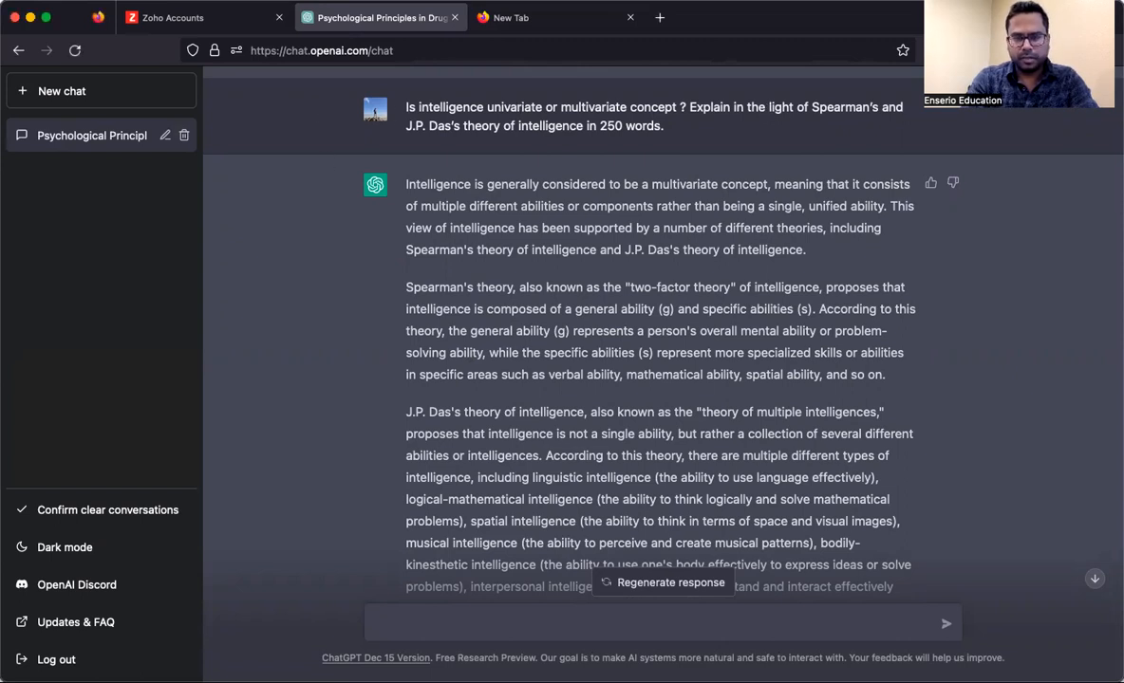
Ask about research-based ways to enhance gifted children's cognitive skills and read the six strategies.
type("In the light of research, discuss various ways to enhance cognitive skills of the gifted children")
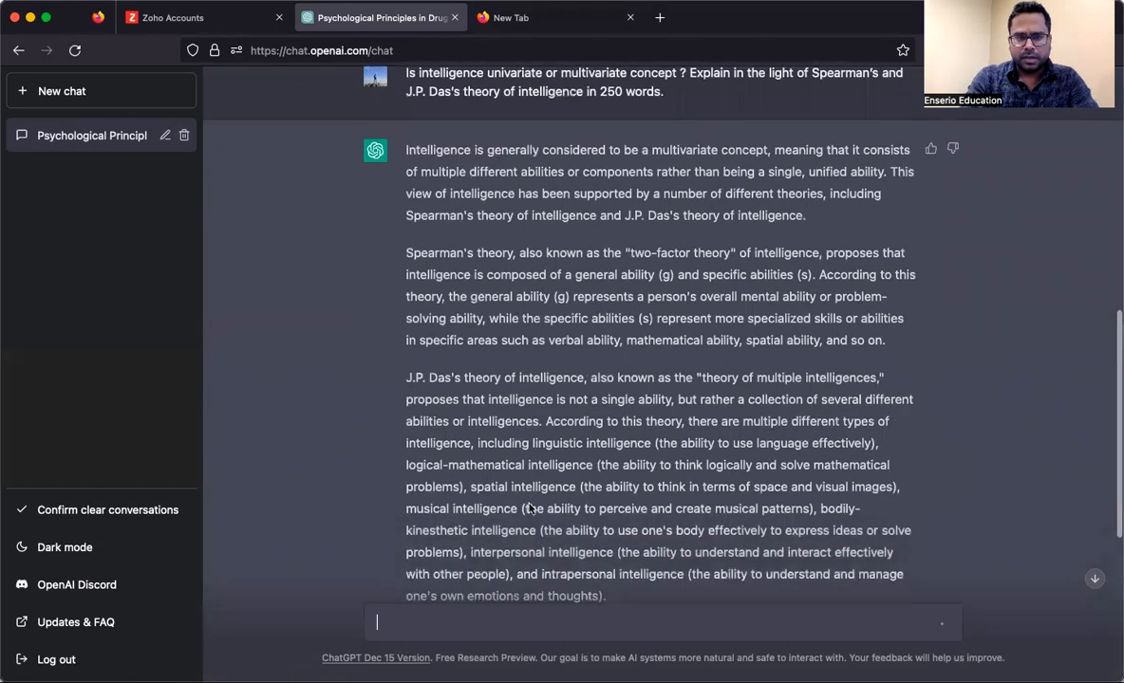
scroll("down", 3)
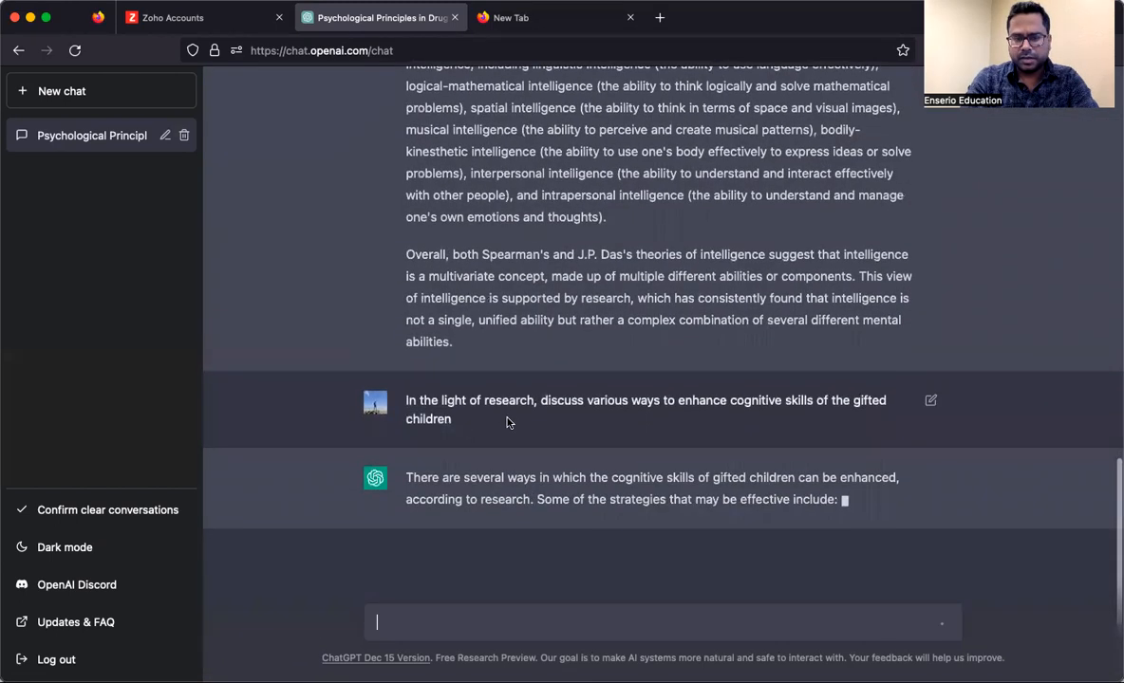
scroll("down", 3)
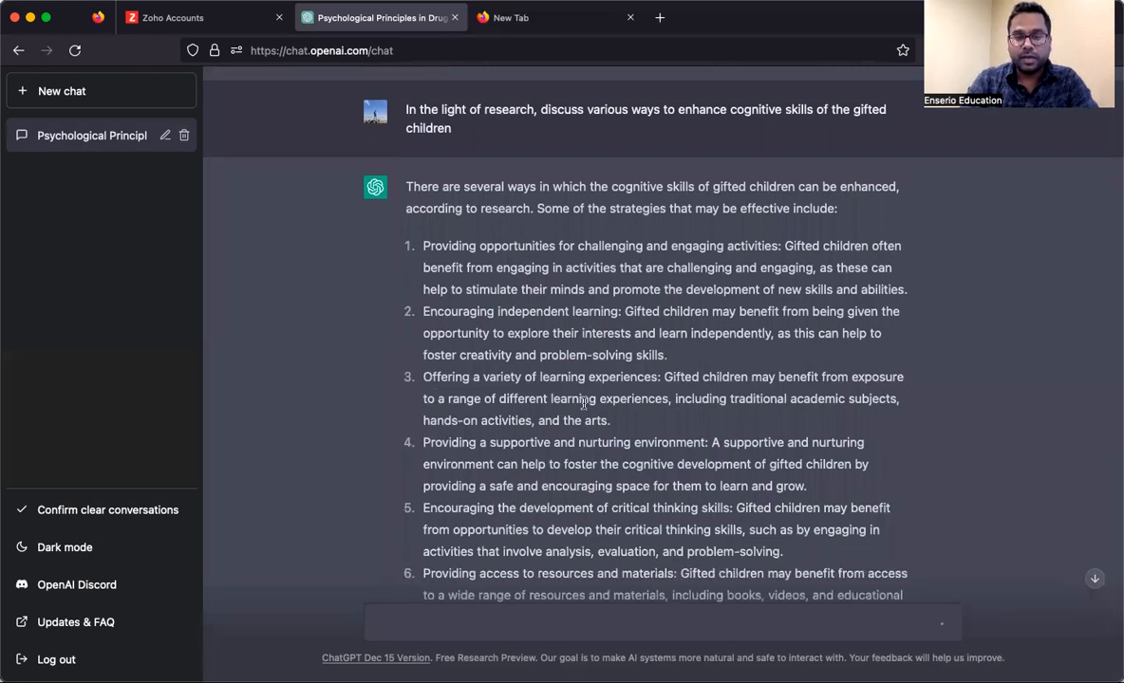
scroll("down", 3)
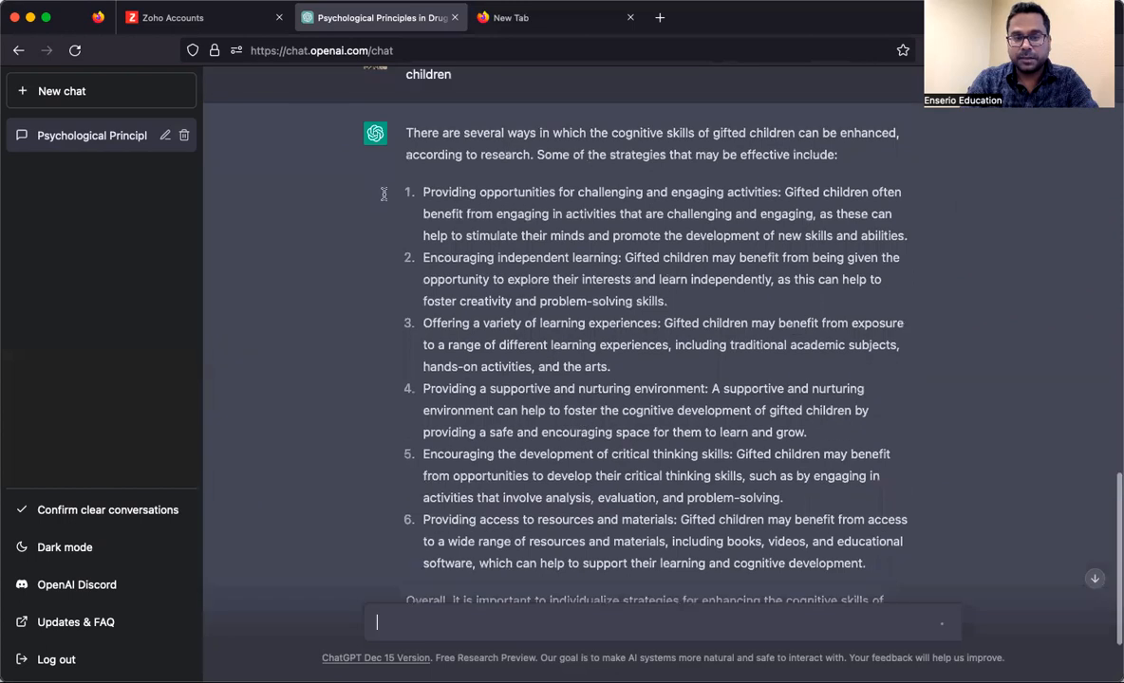
mouse_move(479, 357)
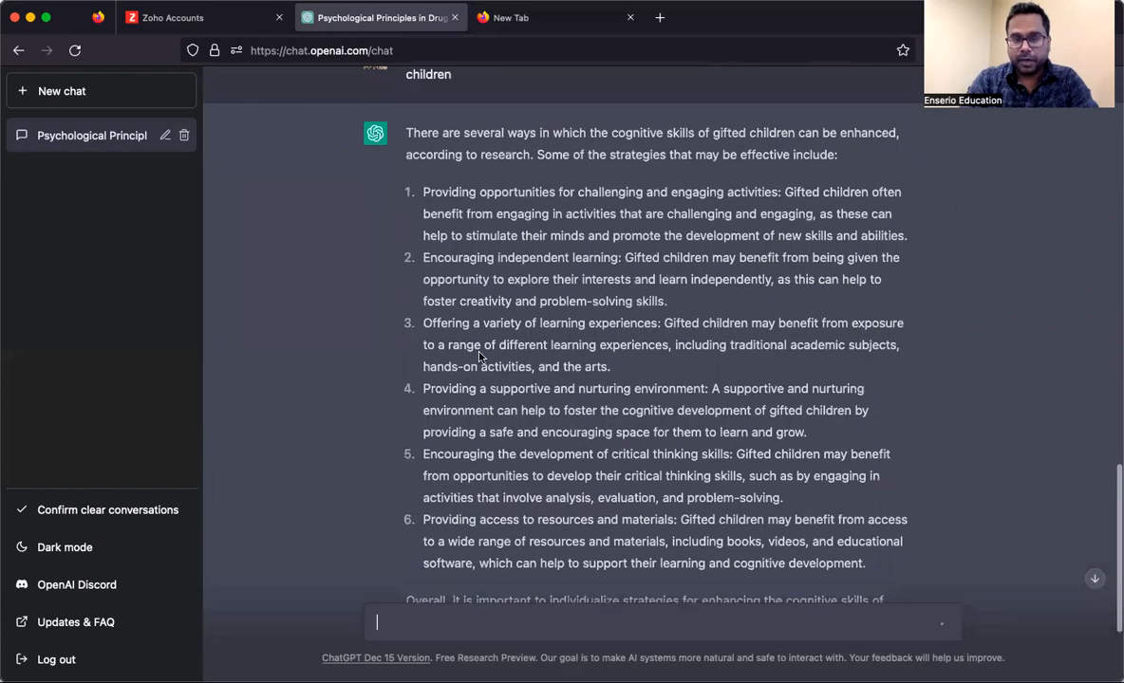
scroll("up", 3)
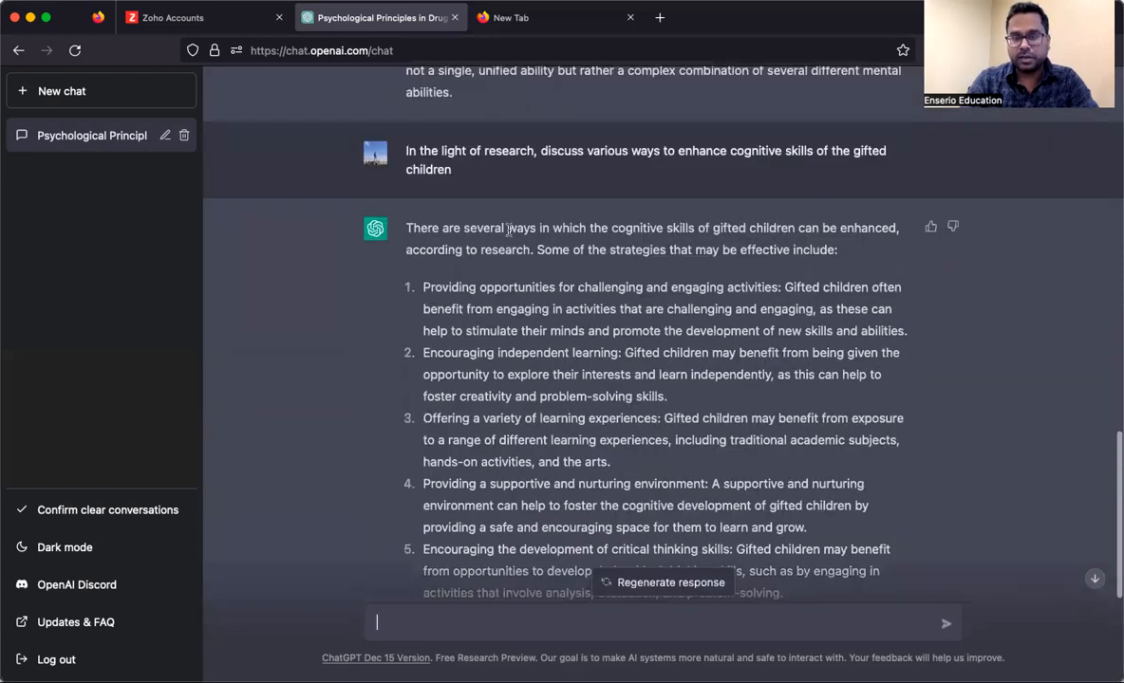
scroll("down", 3)
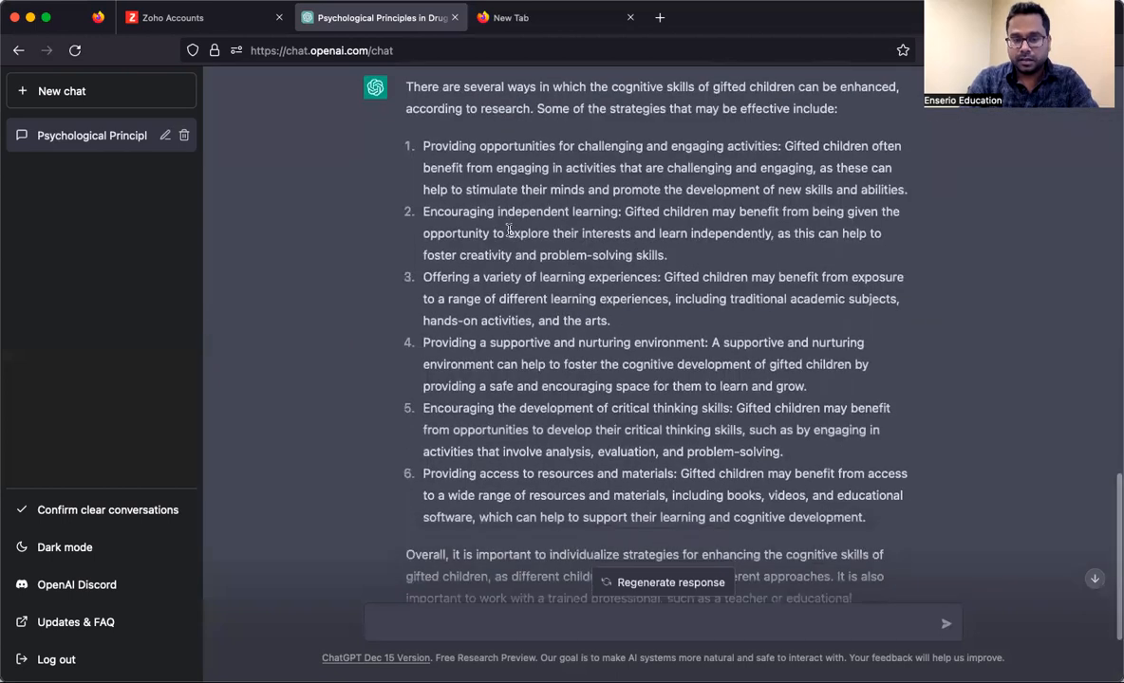
scroll("down", 3)
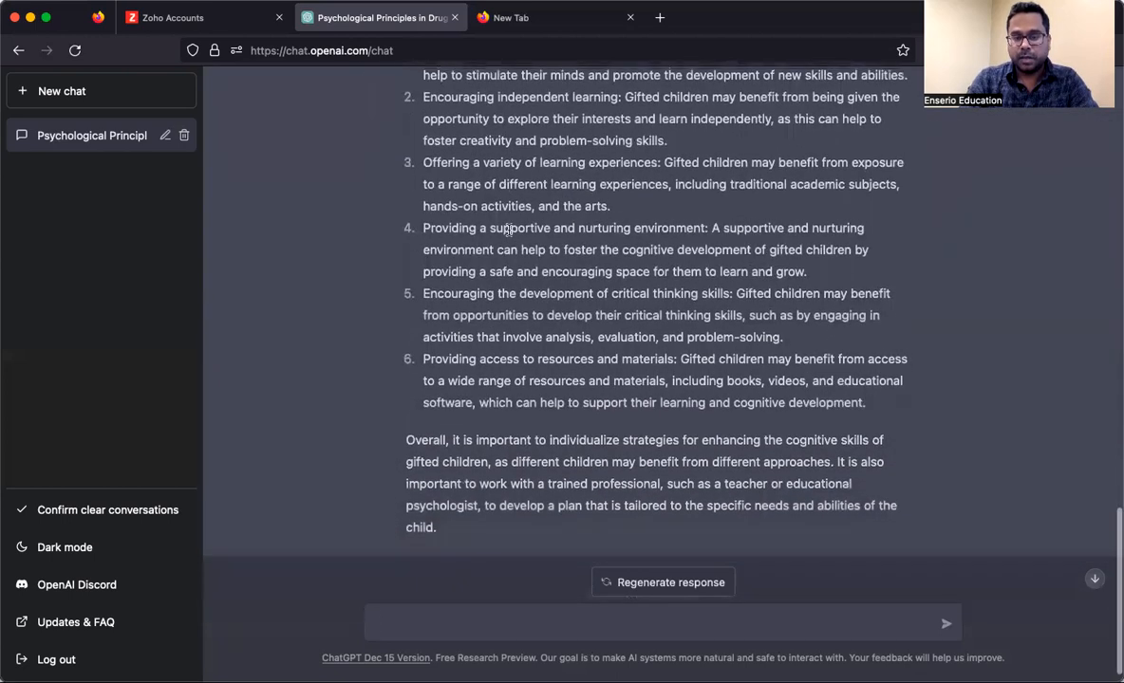
scroll("up", 3)
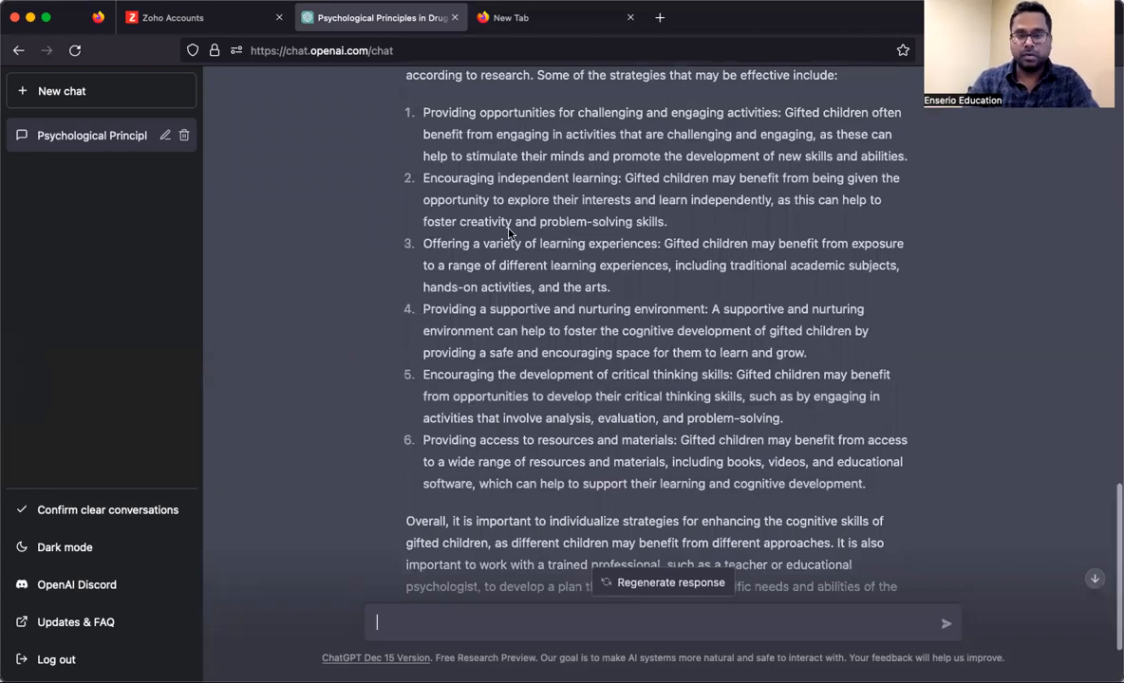
scroll("down", 3)
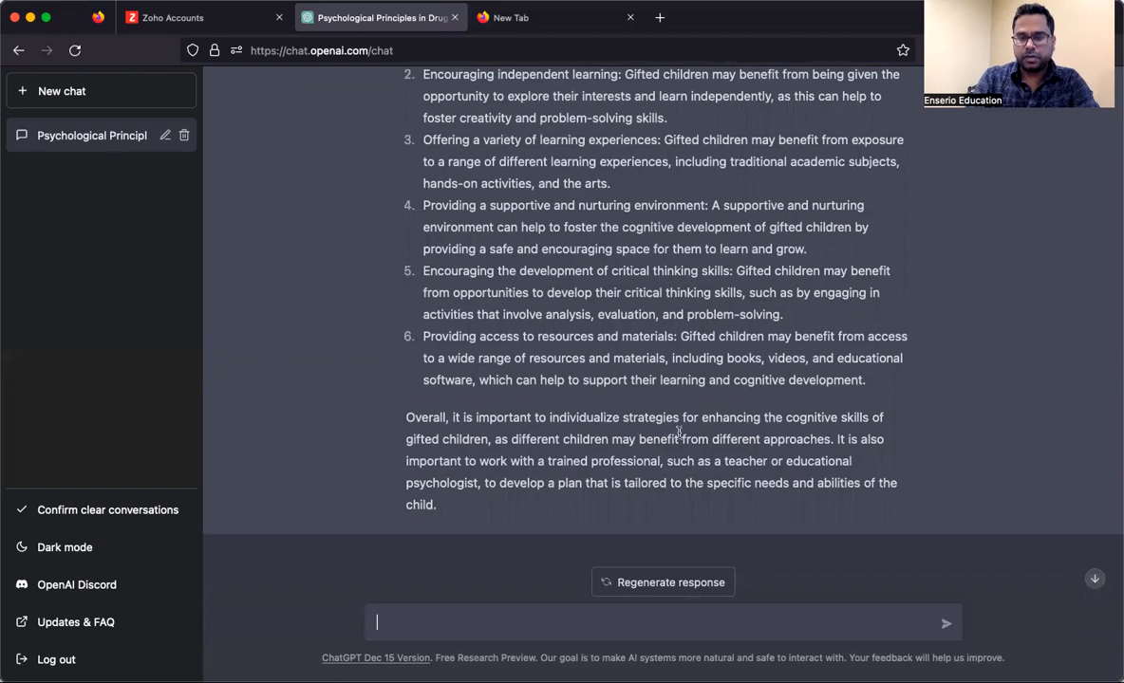
mouse_move(903, 433)
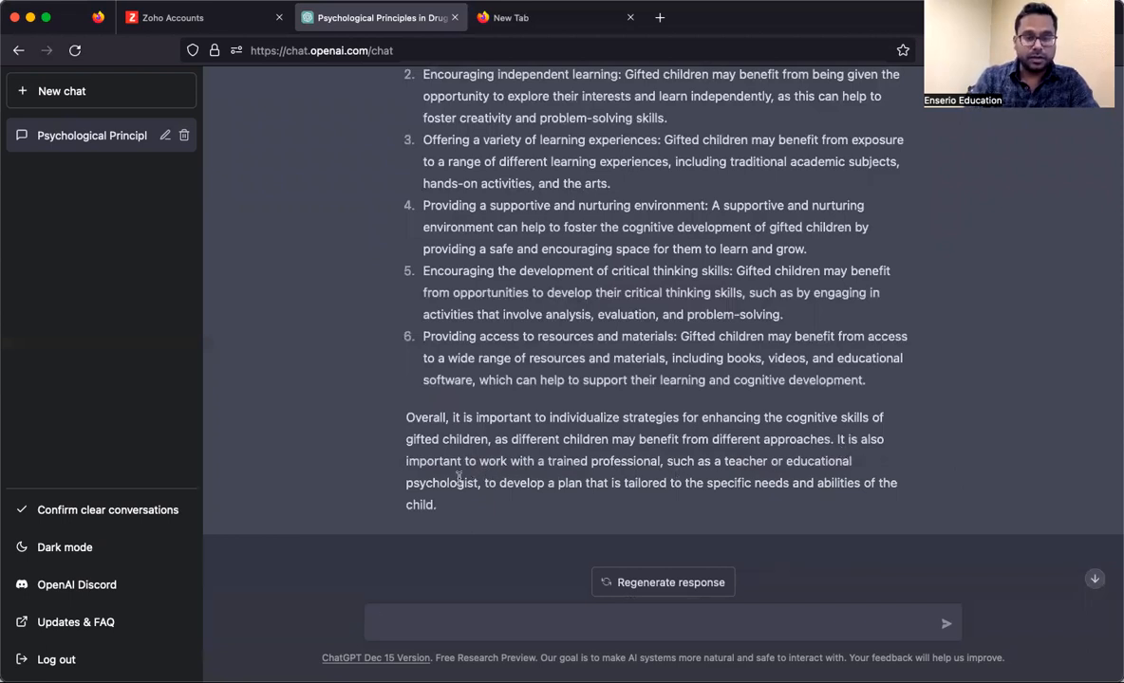
left_click(662, 623)
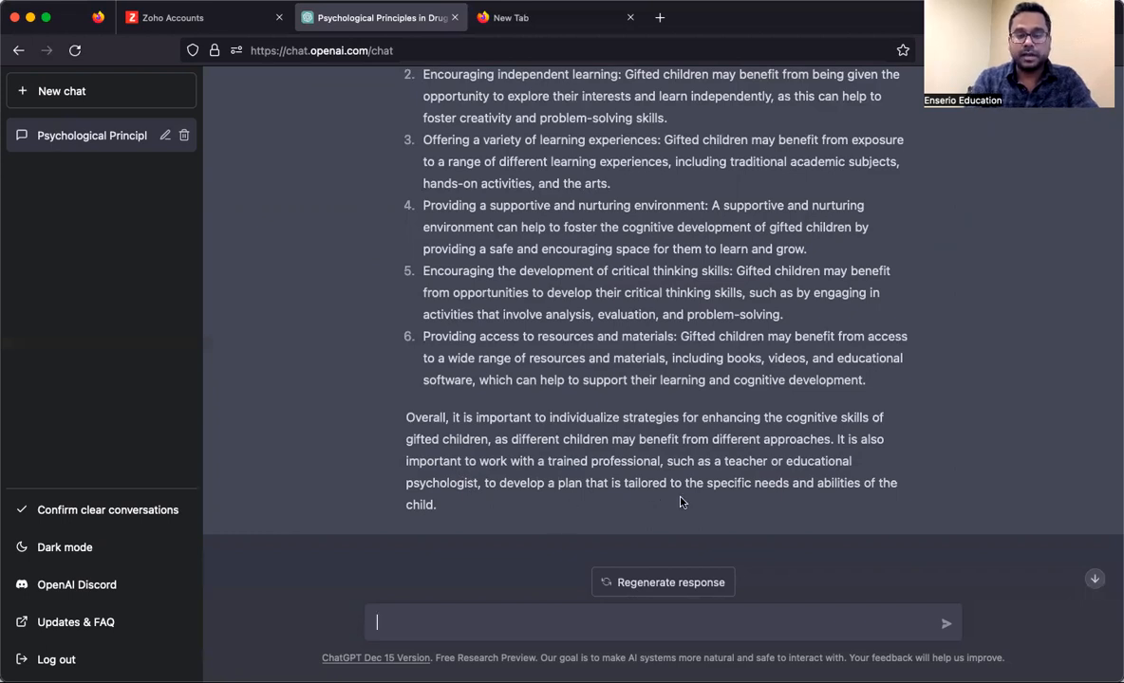
mouse_move(657, 430)
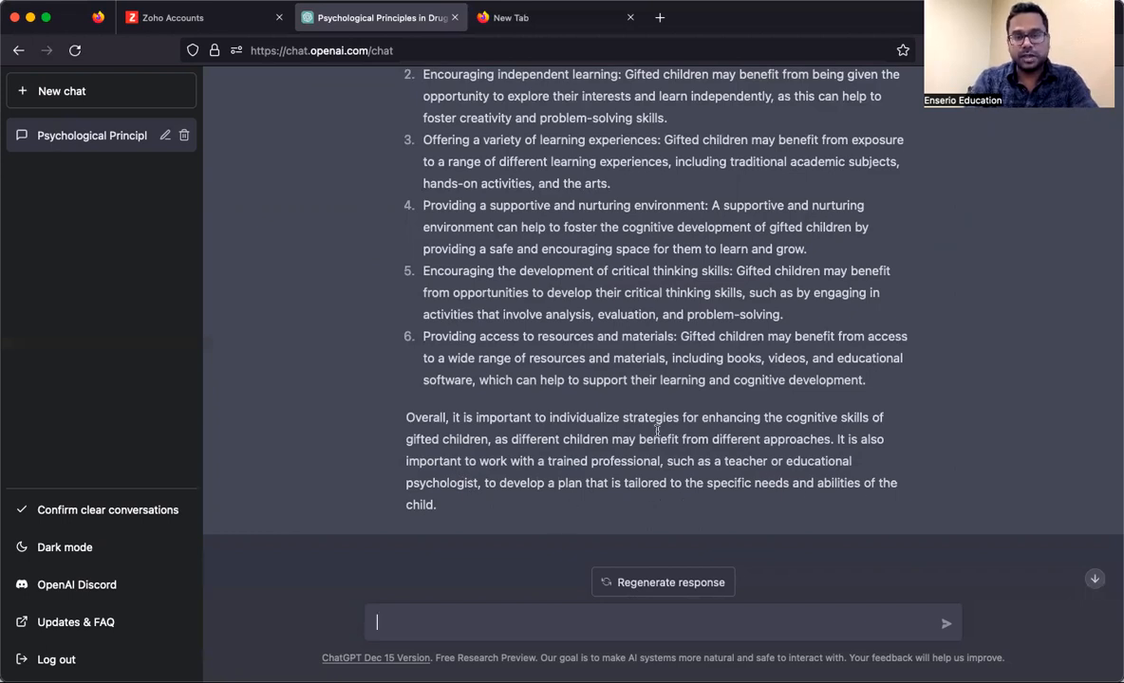
scroll("up", 3)
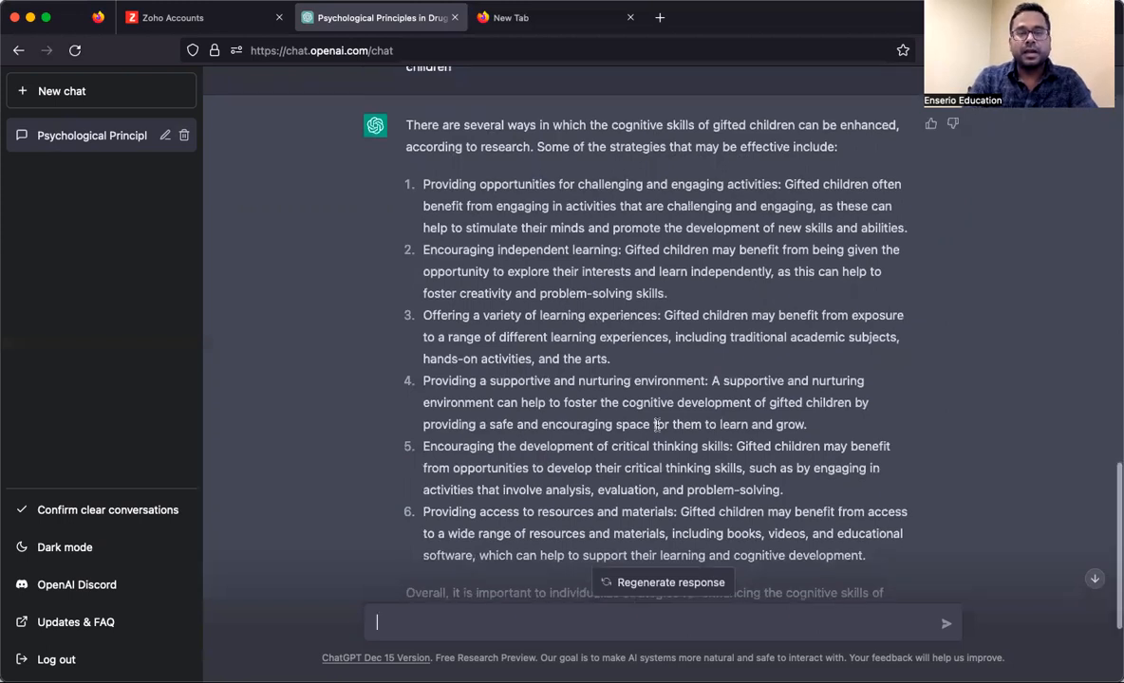
scroll("down", 3)
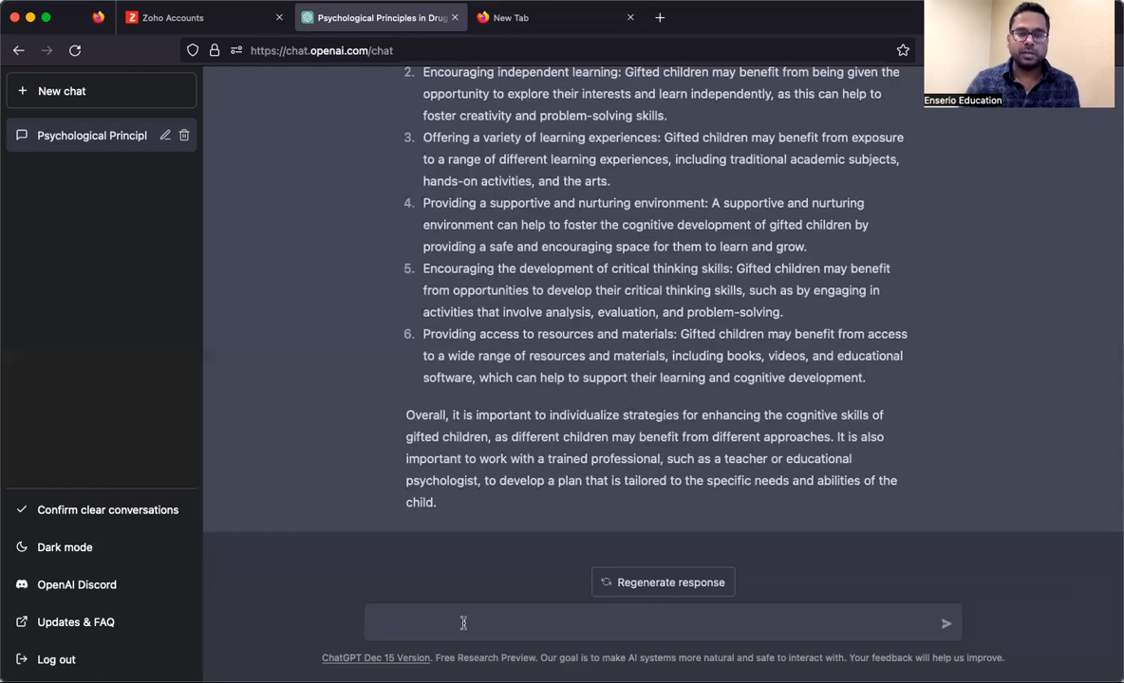
scroll("up", 3)
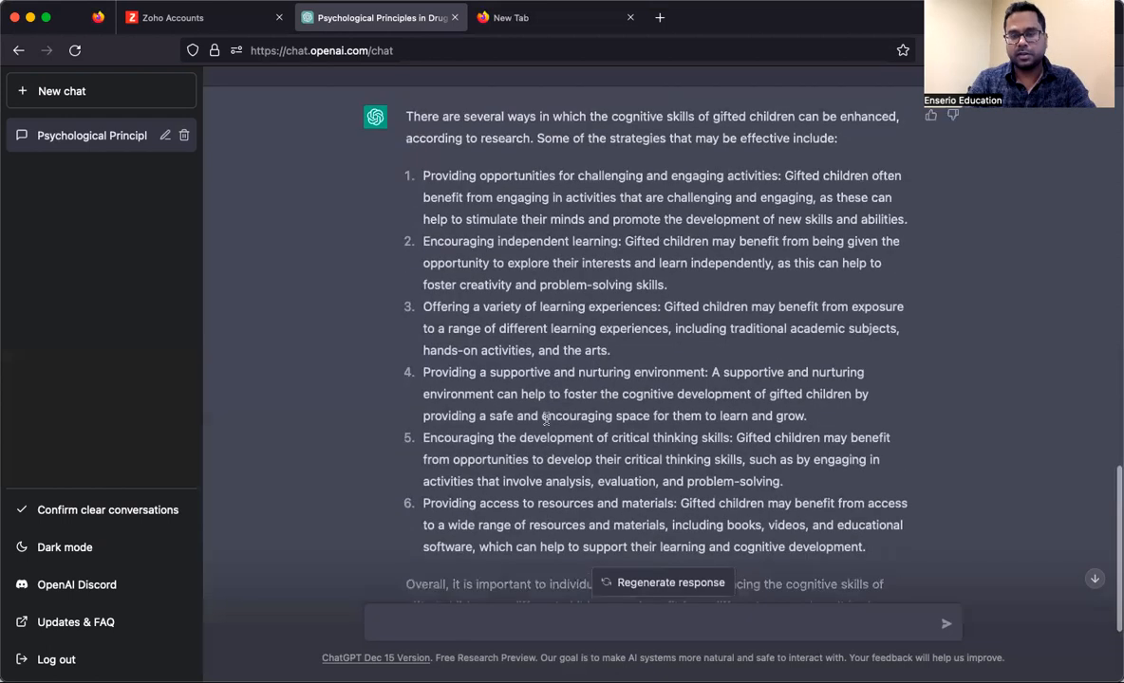
scroll("up", 3)
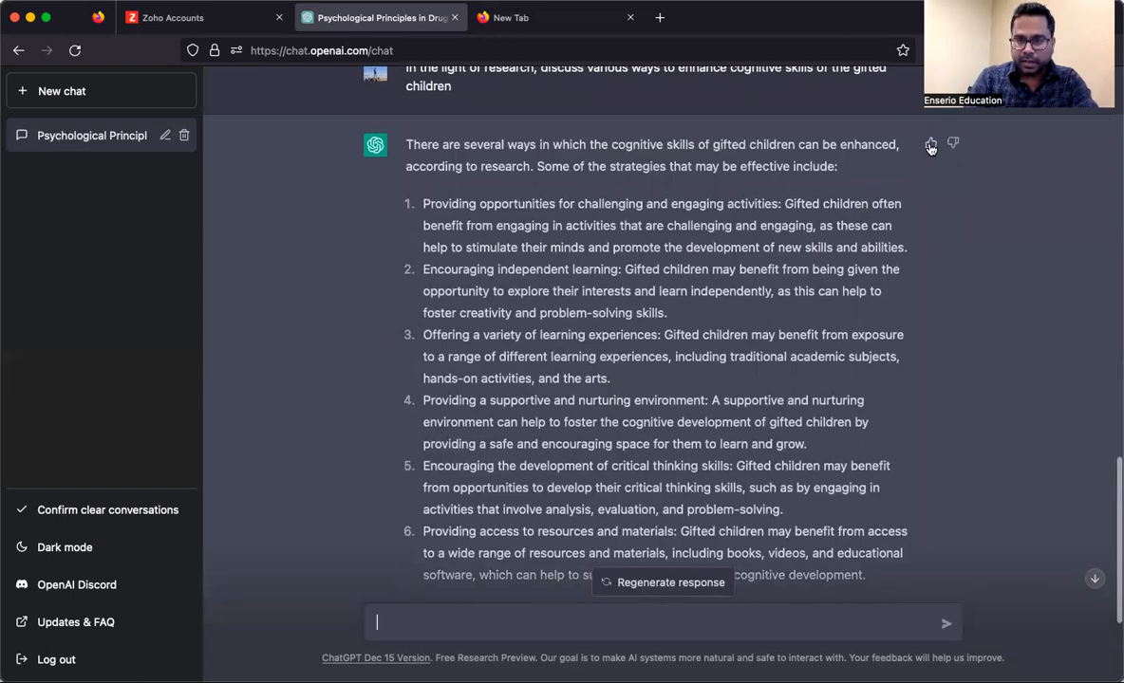
left_click(930, 144)
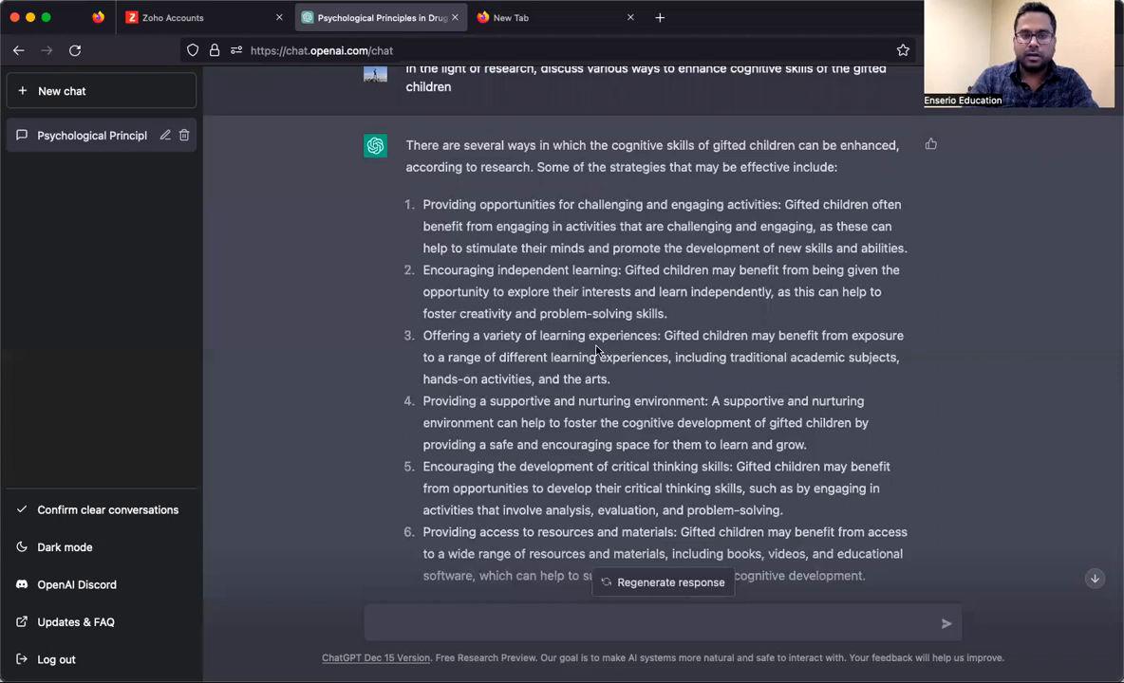
scroll("down", 3)
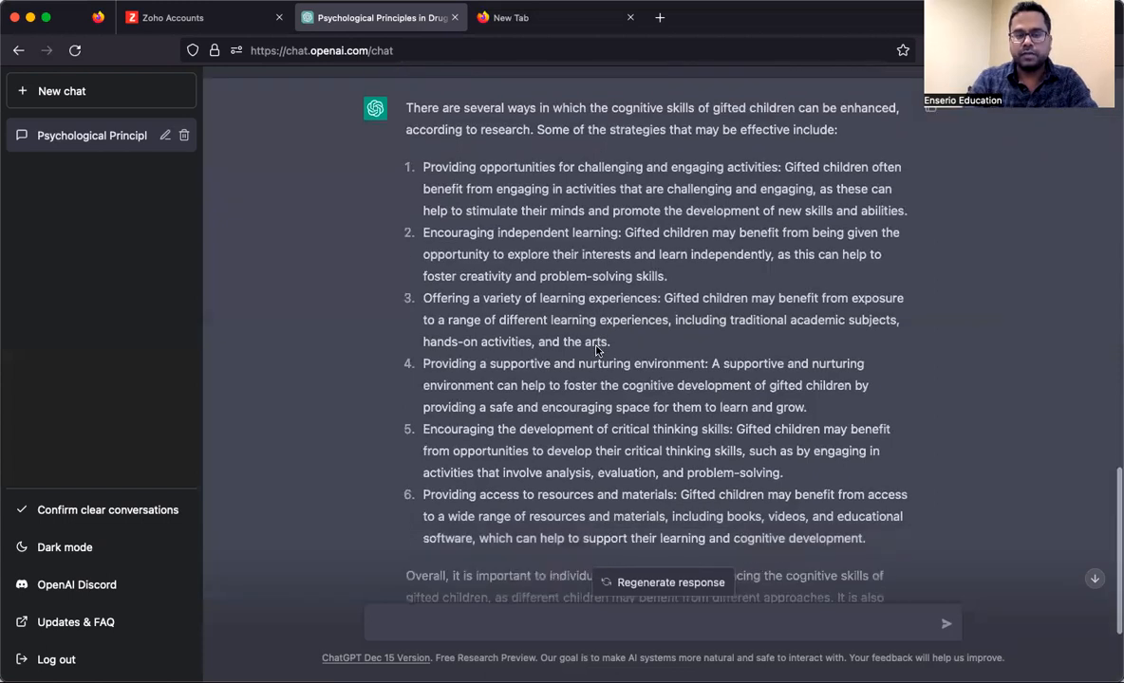
scroll("down", 3)
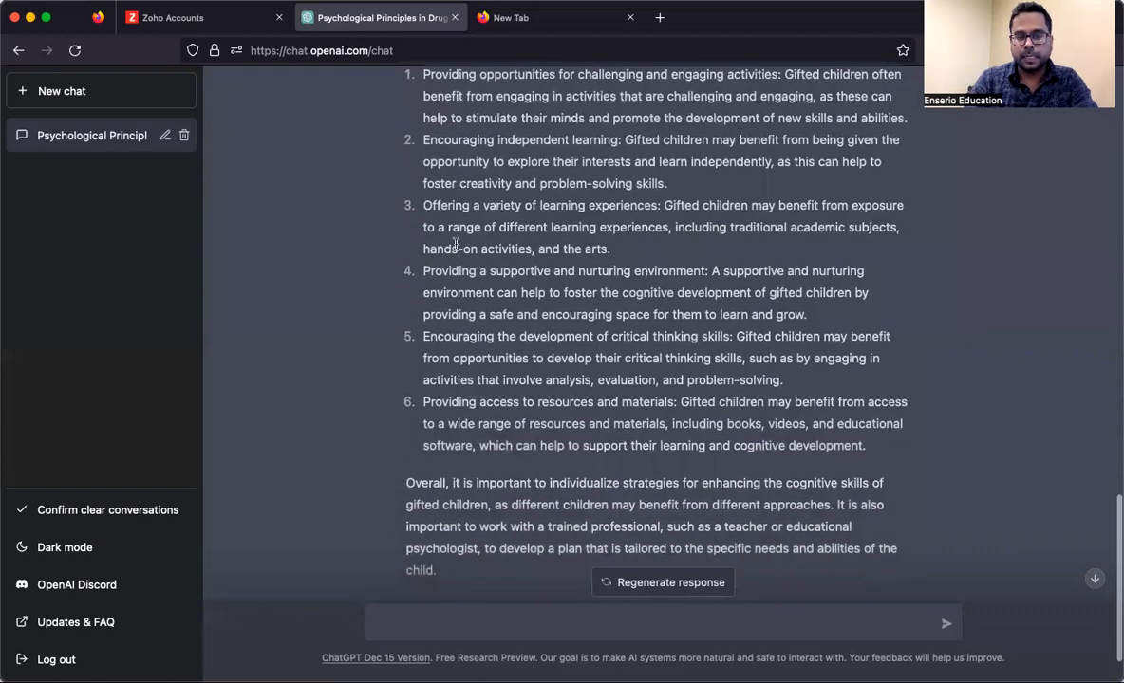
mouse_move(503, 349)
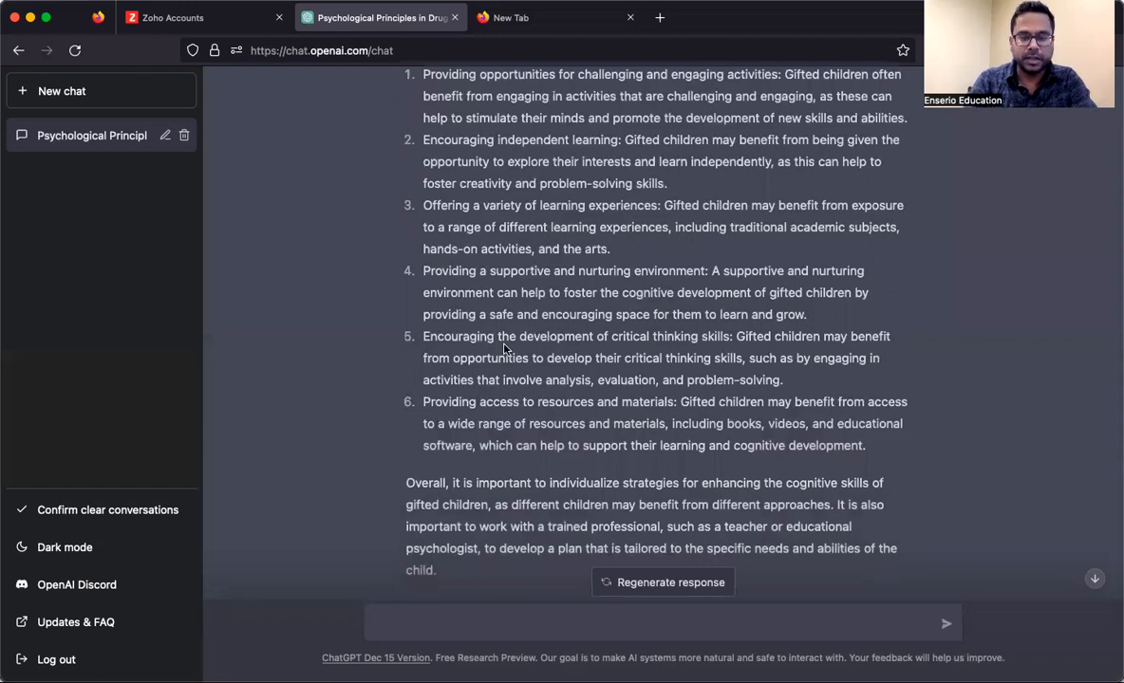
scroll("down", 3)
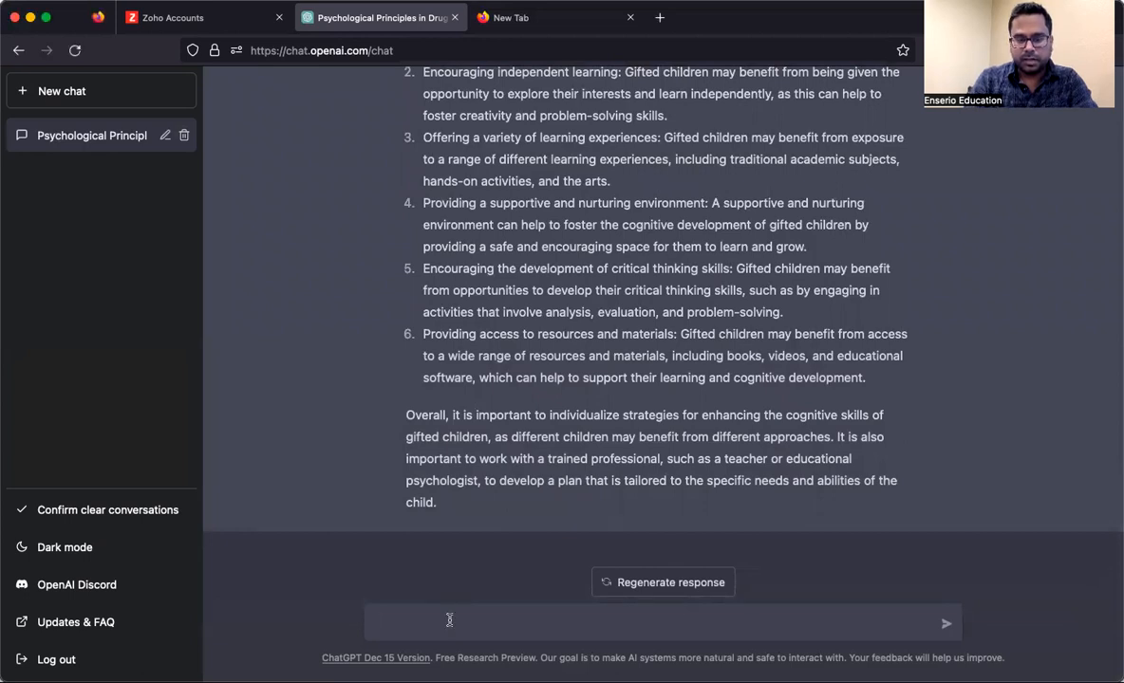
Send the question on why PPP is needed for infrastructure and Indian railway station redevelopment.
type("Why is Public Private Partnership (PPP) required in infrastructural projects ? Examine the role of PPP model in the redevelopment of Railway Stations in India.")
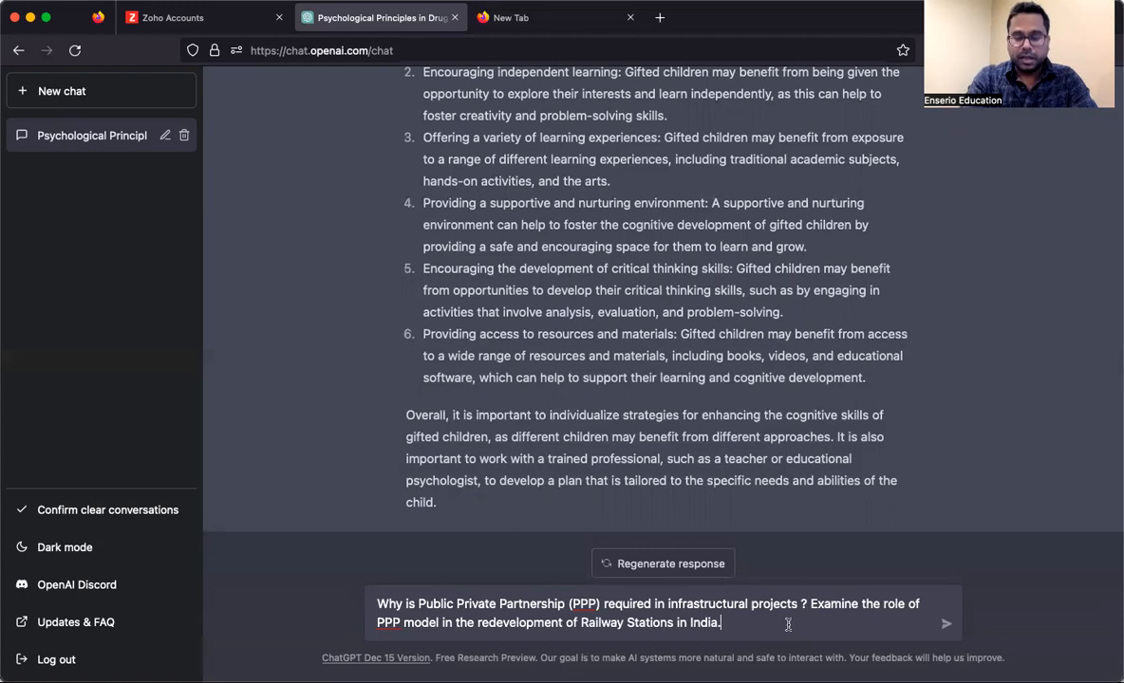
key("Backspace")
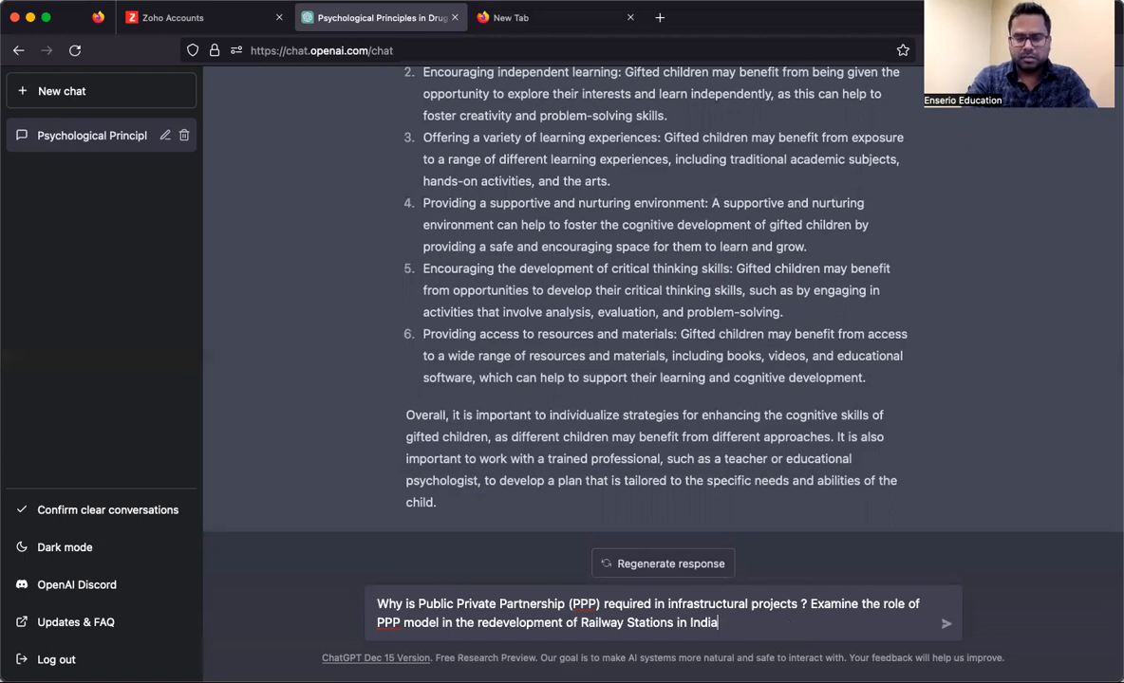
type(".")
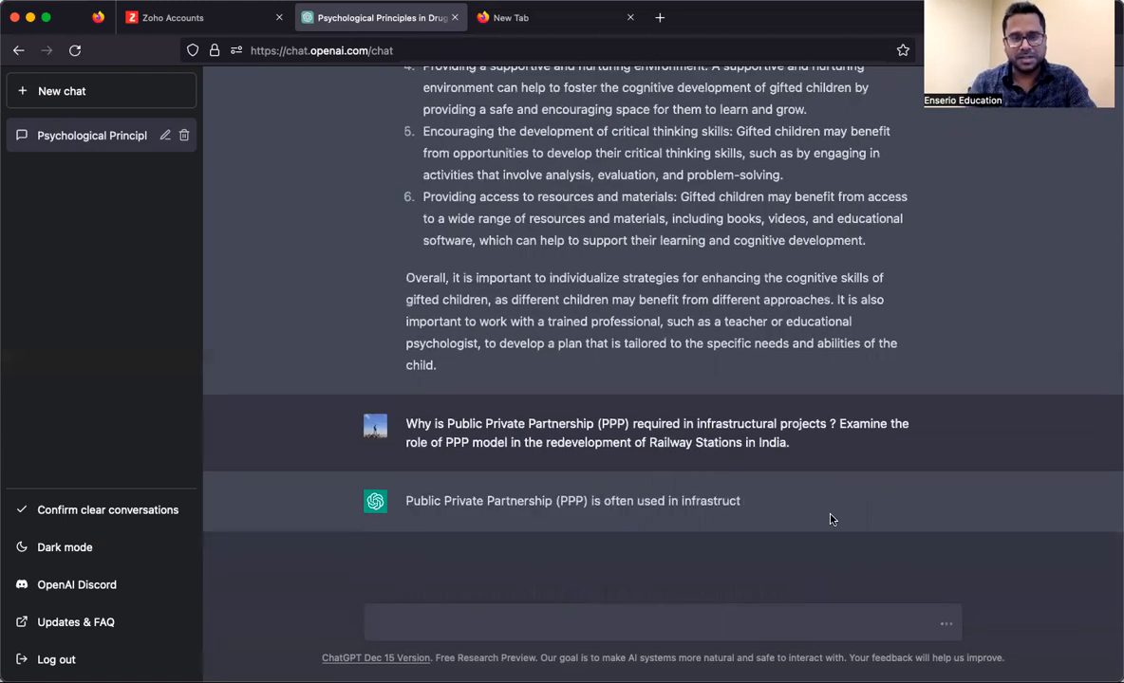
Scroll through the PPP answer covering four benefits and railway station modernization.
scroll("down", 3)
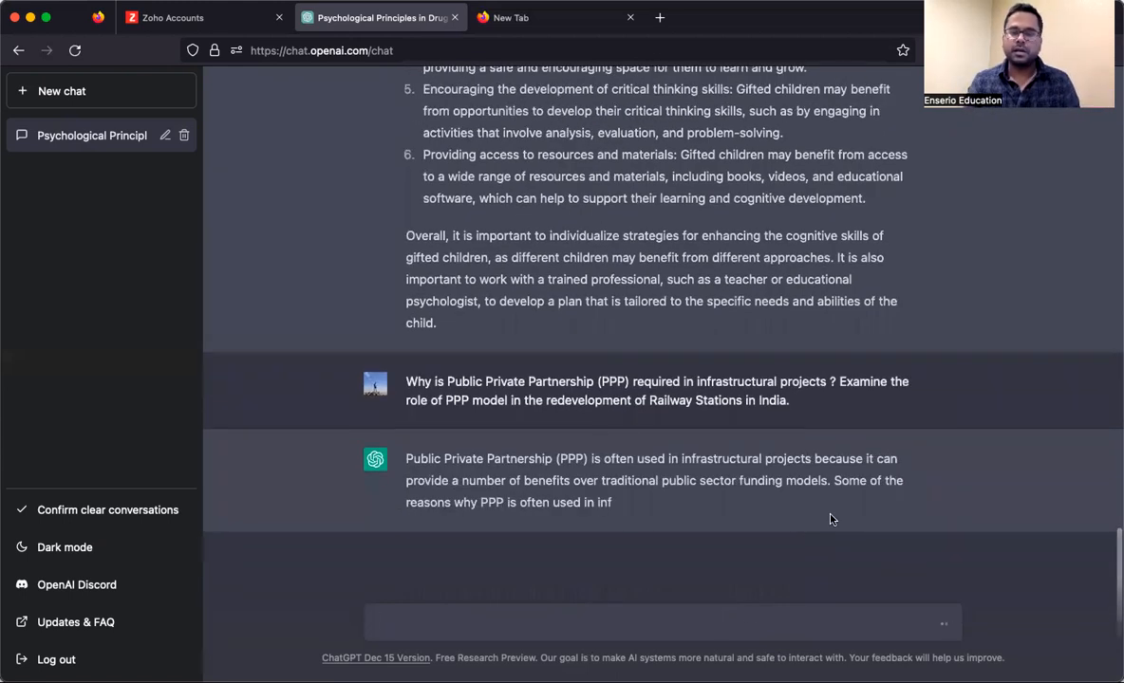
scroll("down", 3)
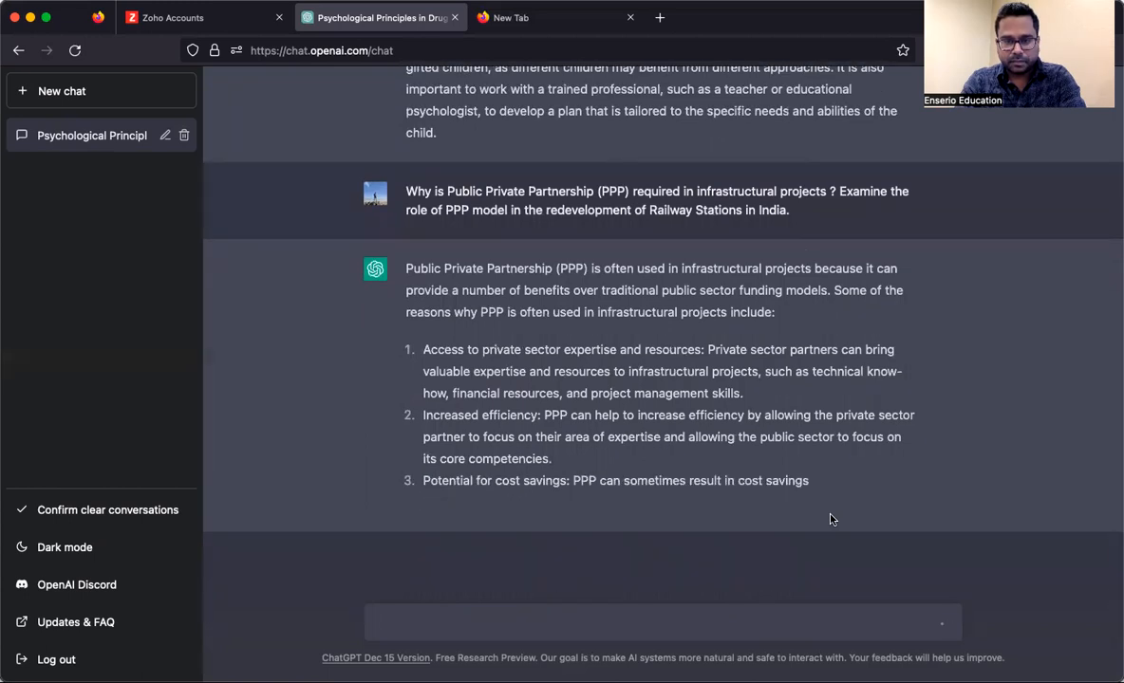
scroll("down", 3)
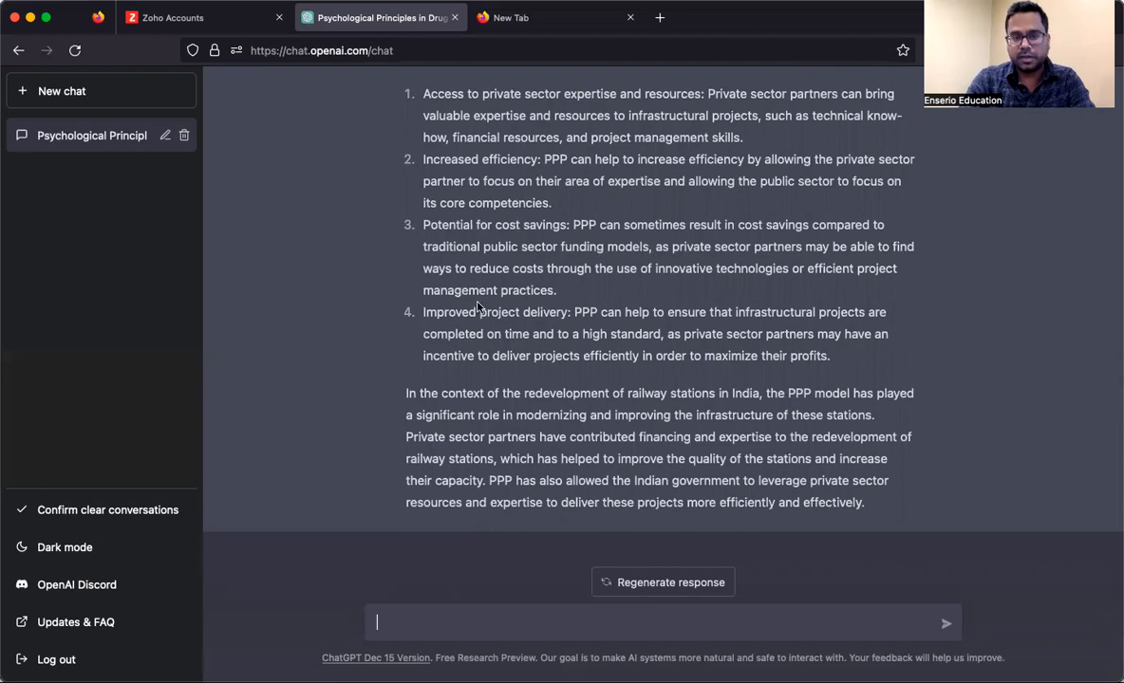
mouse_move(424, 413)
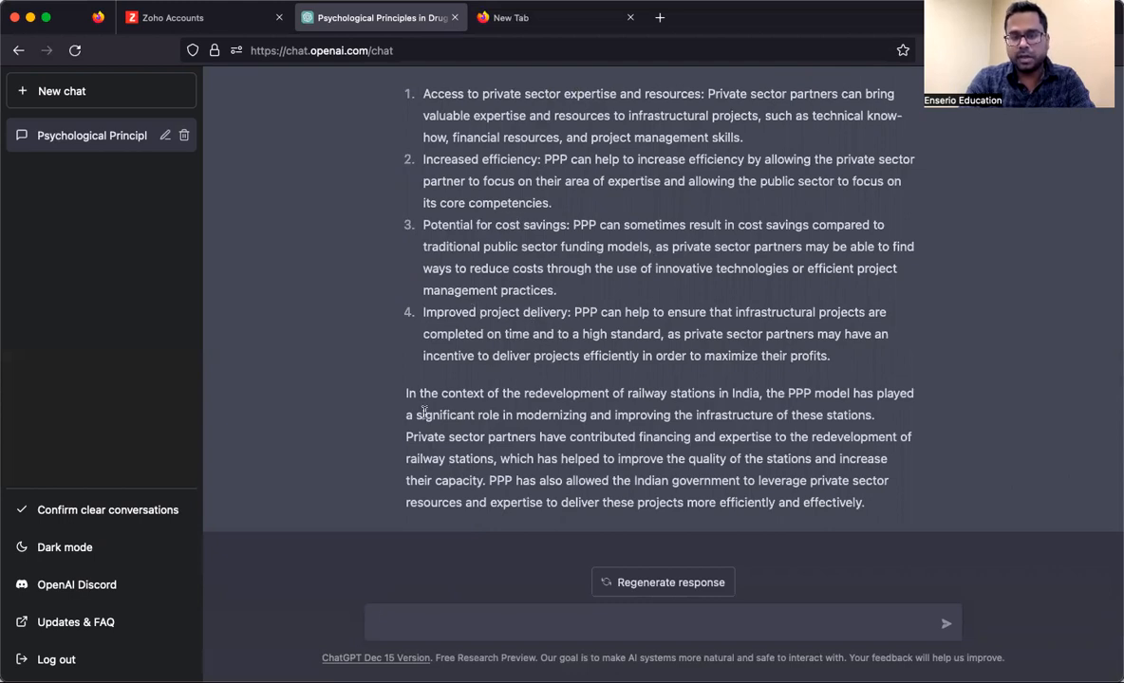
mouse_move(651, 398)
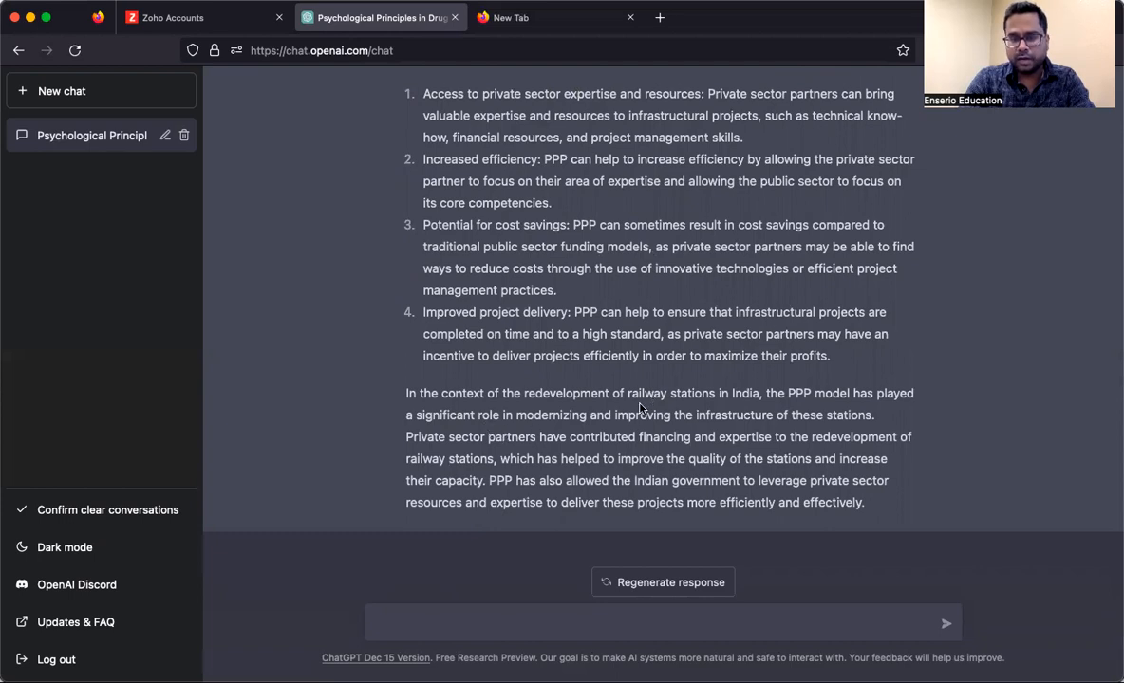
mouse_move(693, 427)
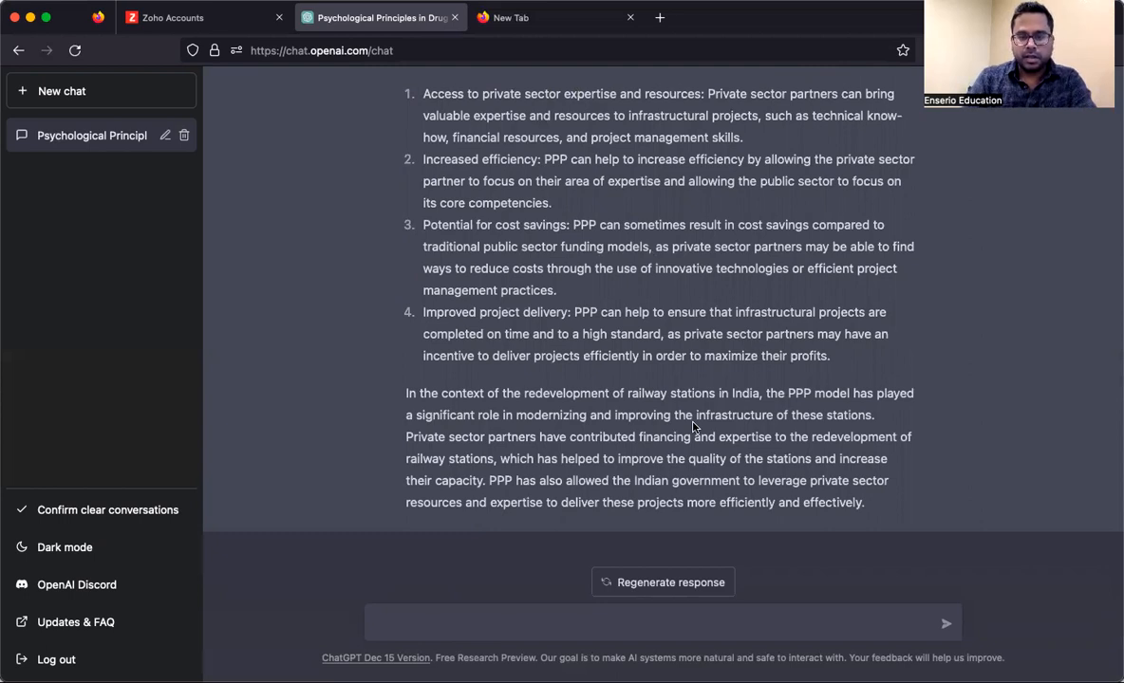
mouse_move(631, 475)
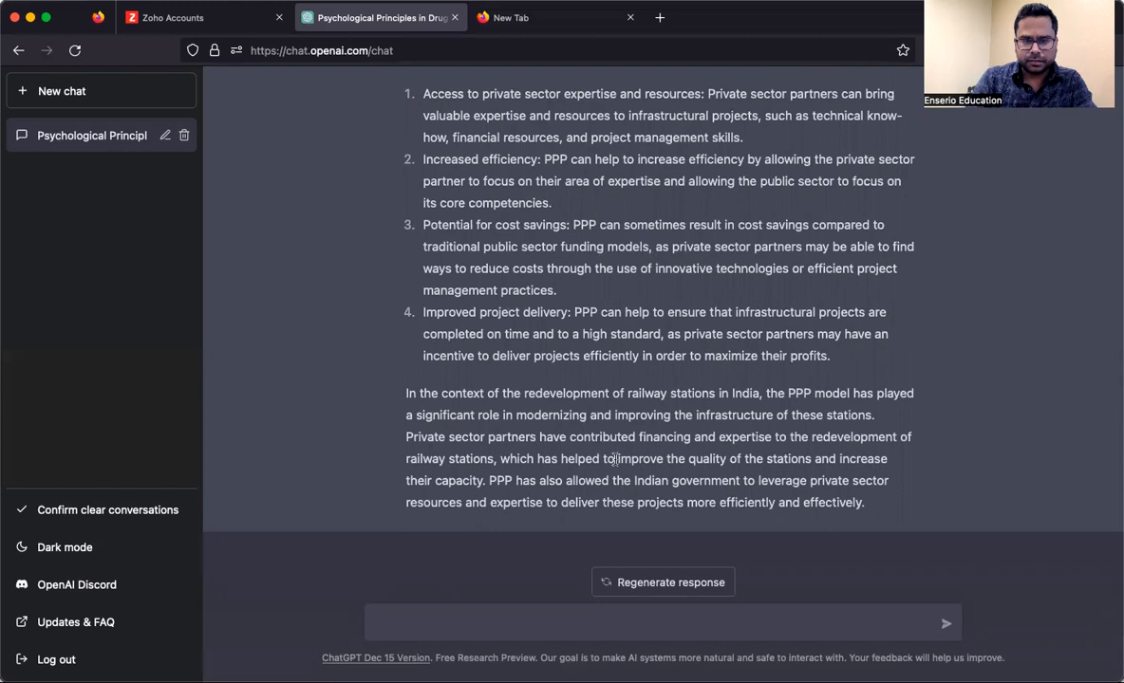
mouse_move(717, 492)
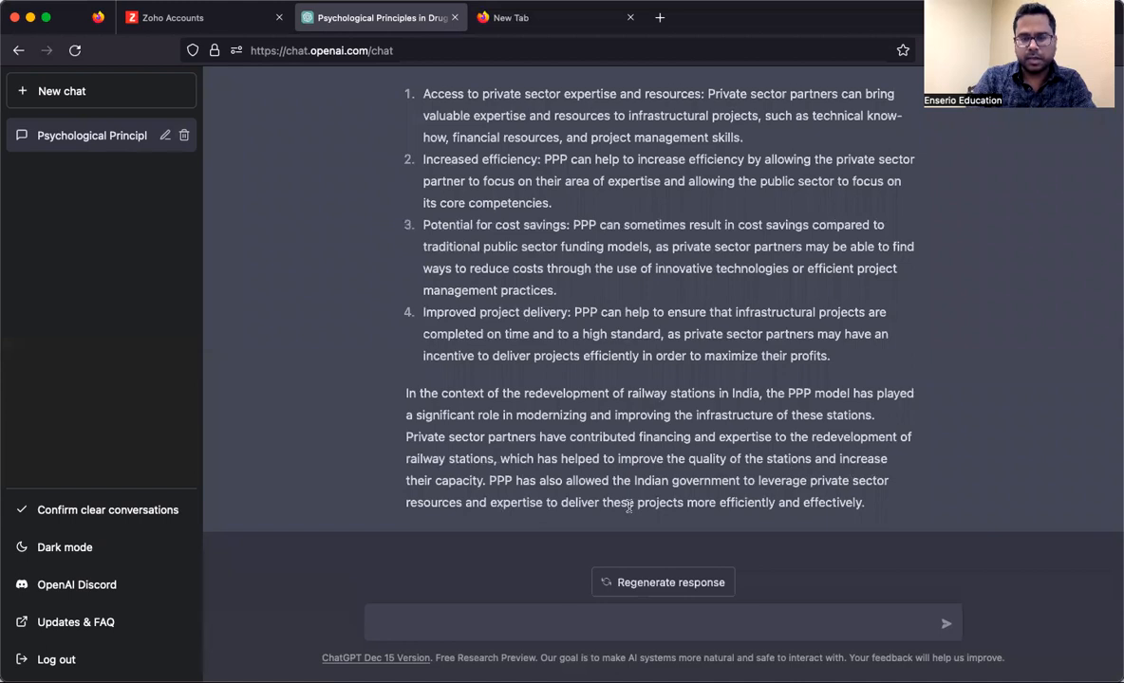
mouse_move(626, 415)
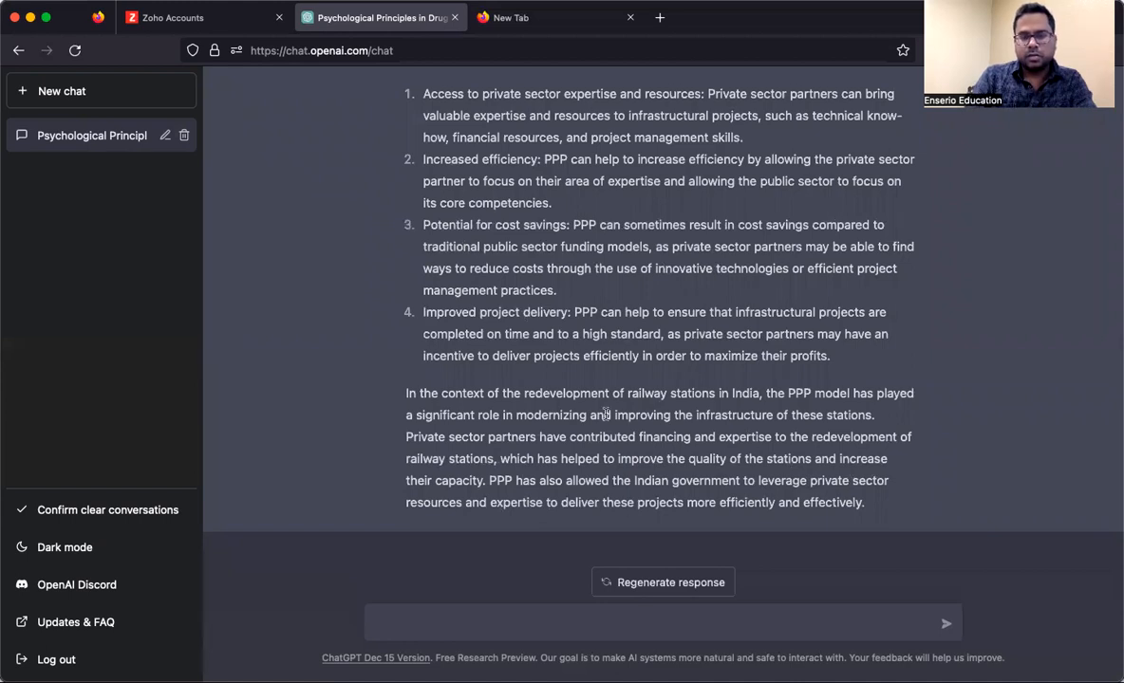
Review the regenerated PPP answer citing Chhatrapati Shivaji Terminus and Habibganj station.
scroll("up", 3)
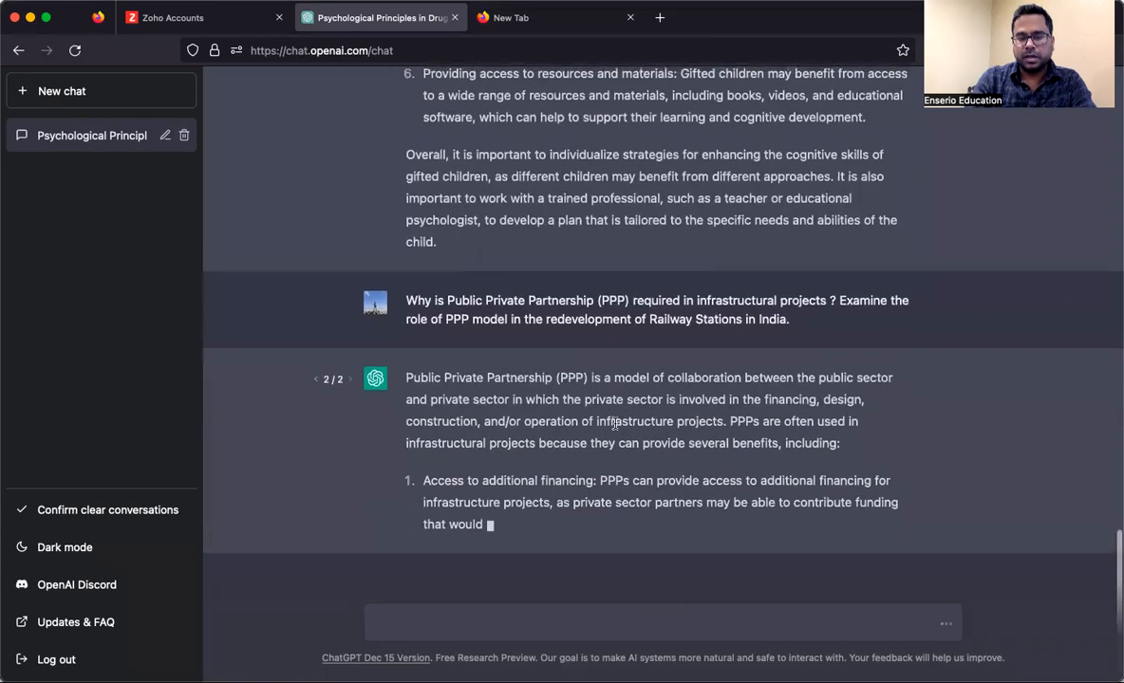
scroll("down", 3)
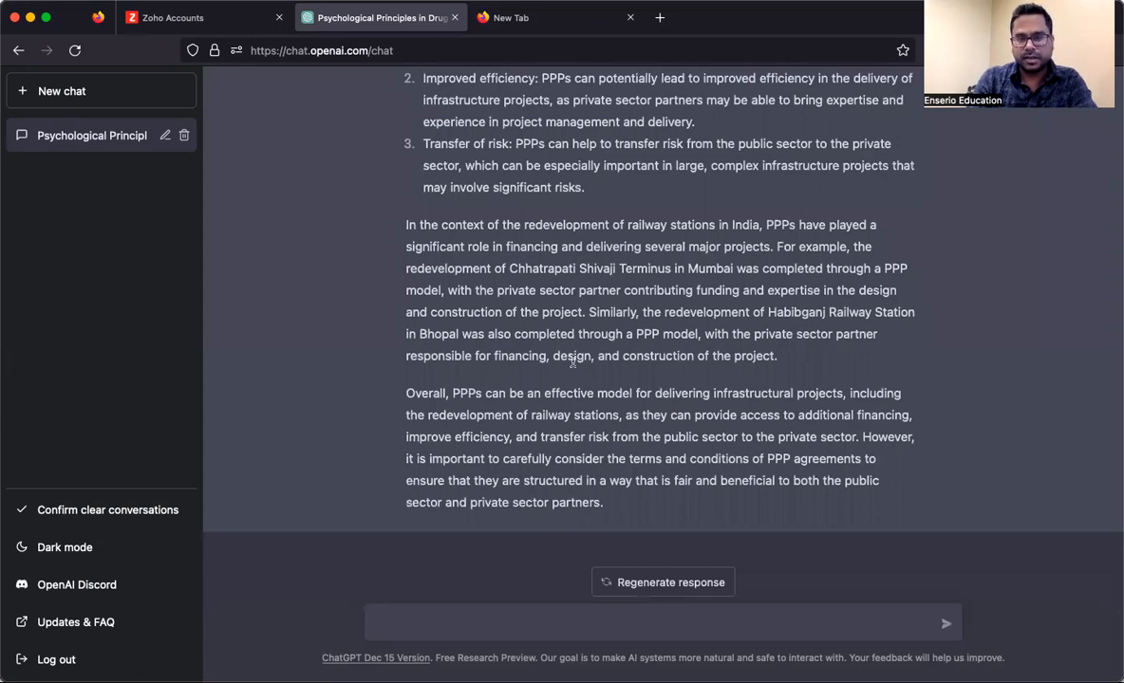
scroll("up", 3)
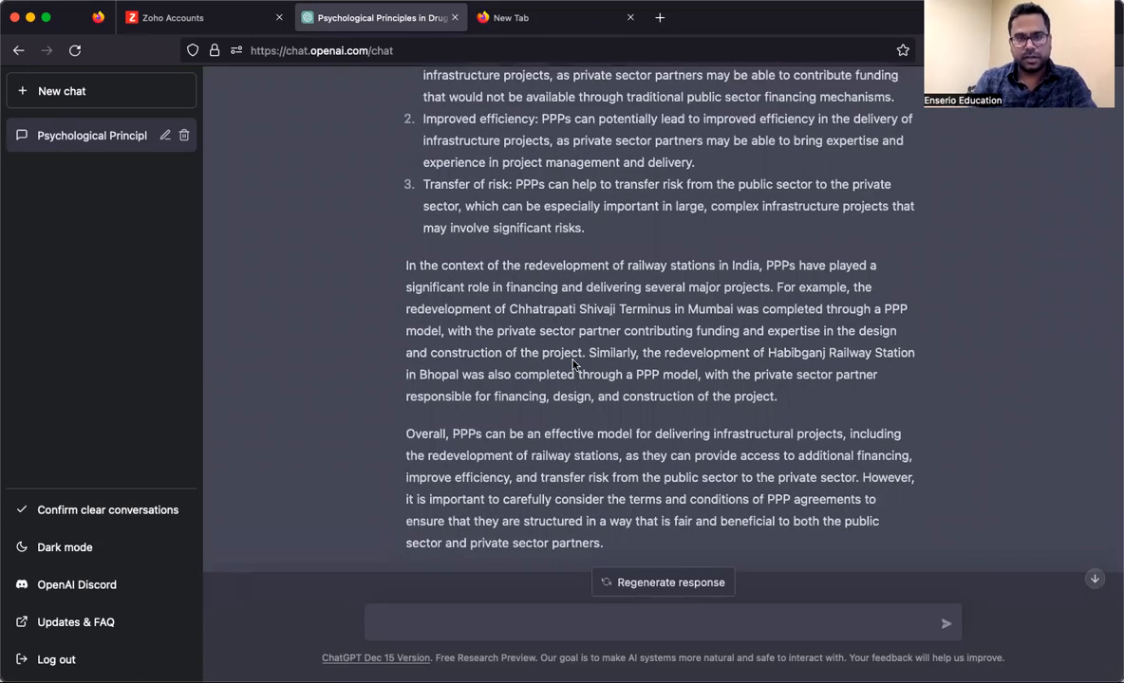
scroll("up", 3)
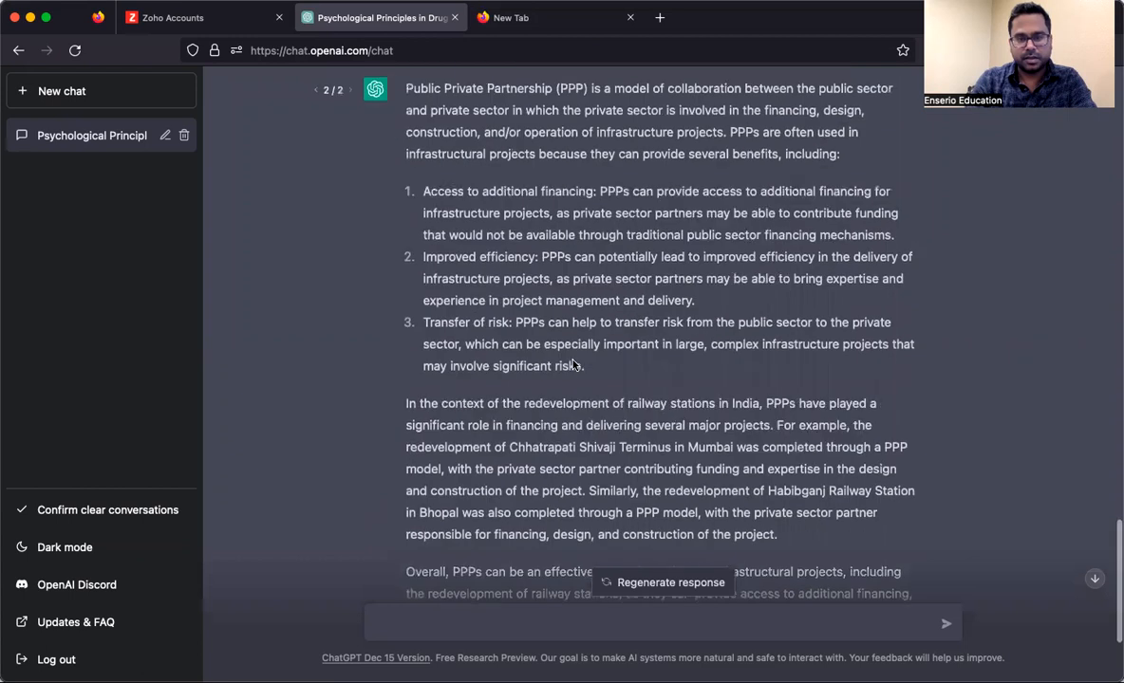
scroll("up", 3)
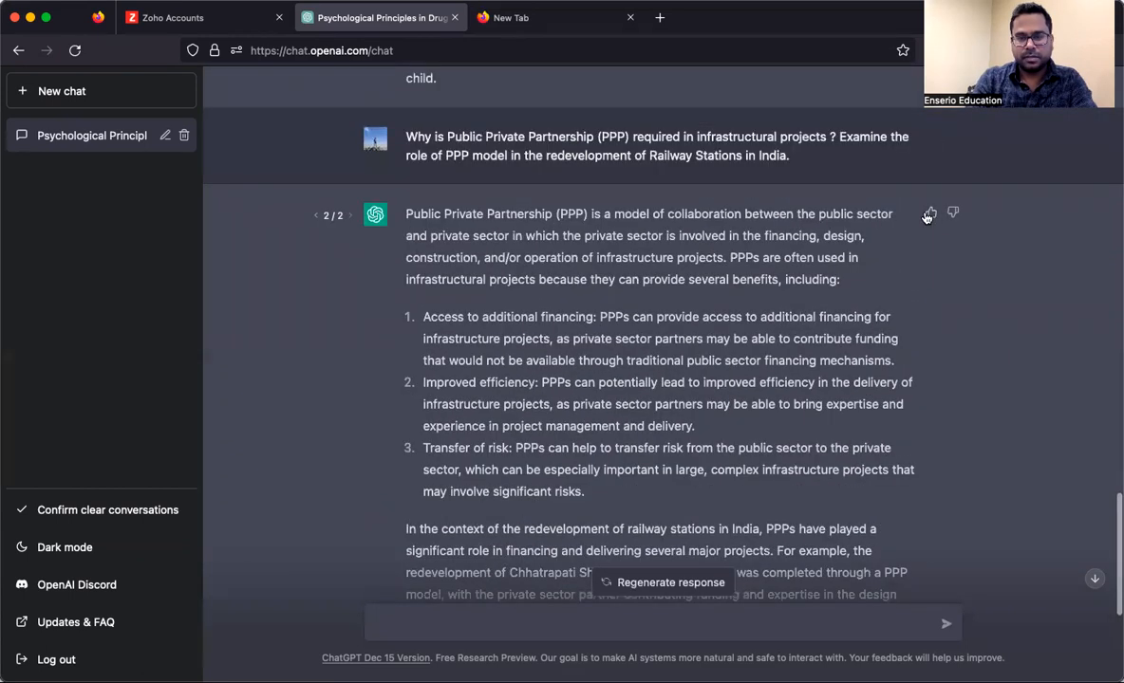
mouse_move(790, 394)
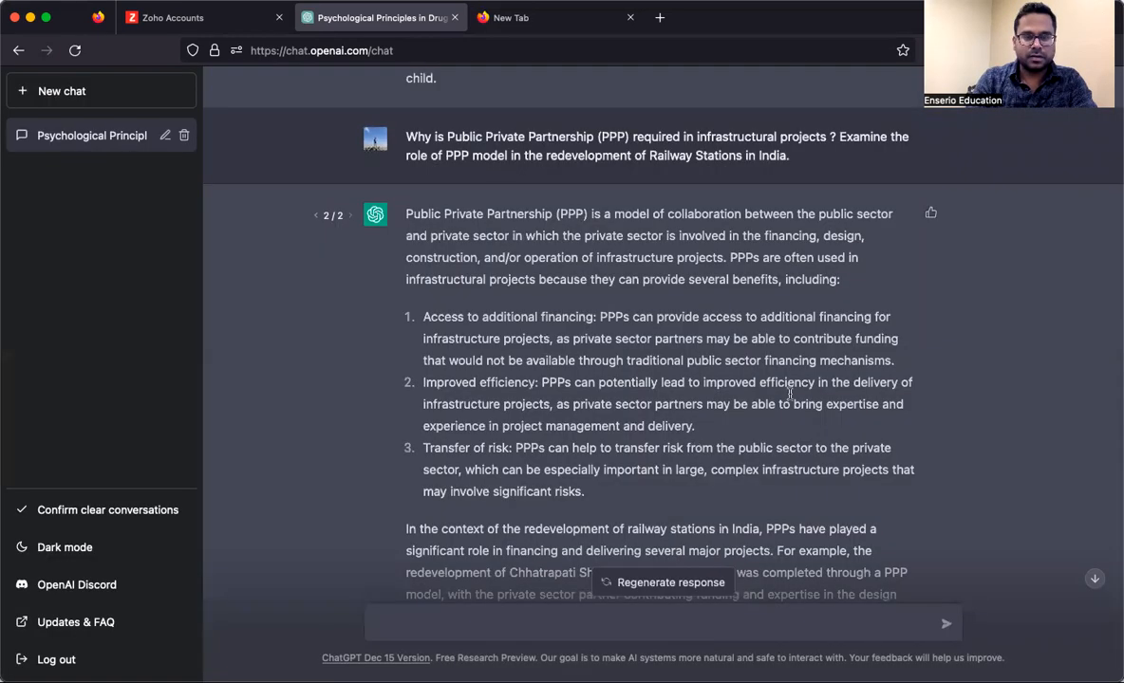
scroll("down", 3)
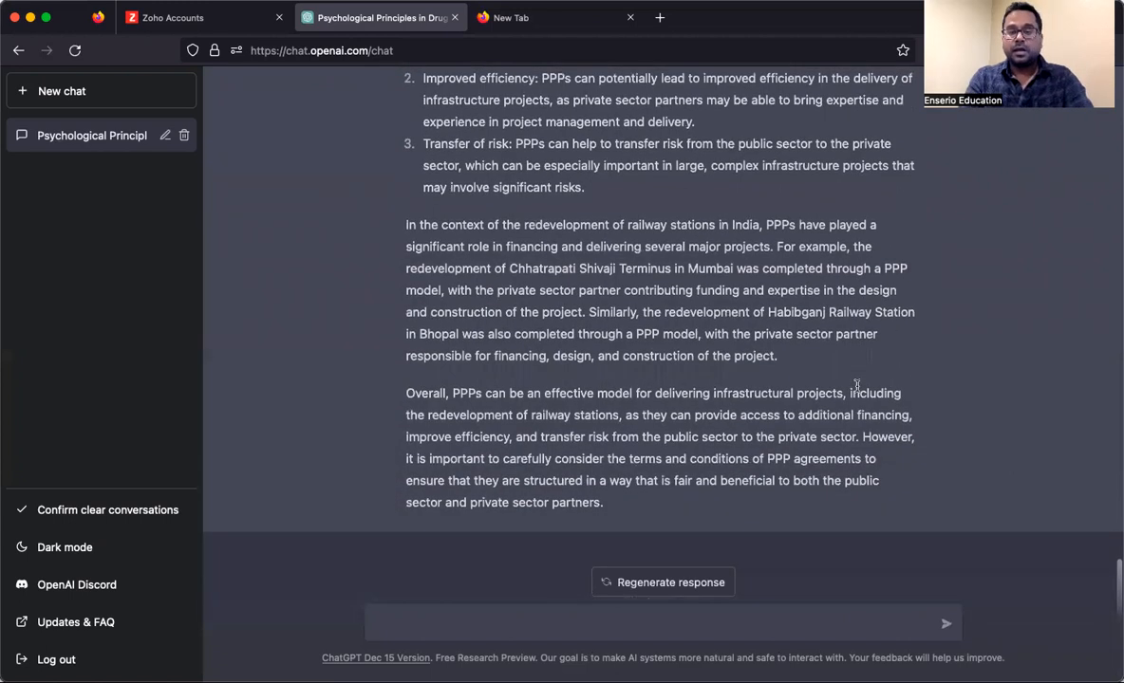
mouse_move(622, 266)
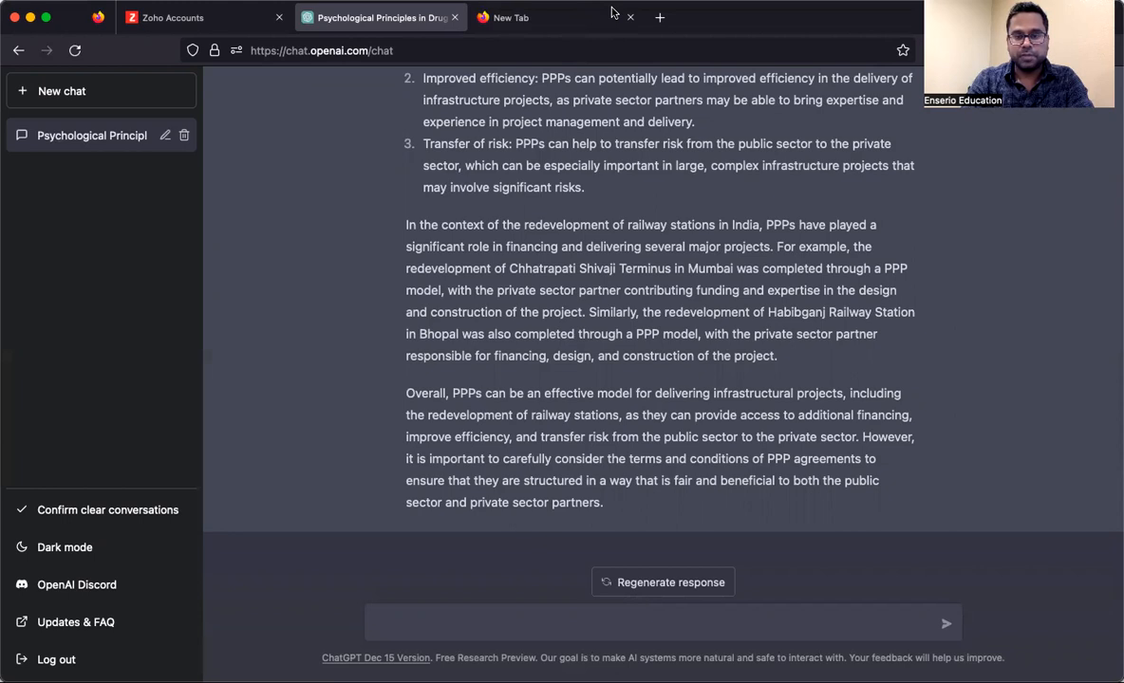
scroll("up", 3)
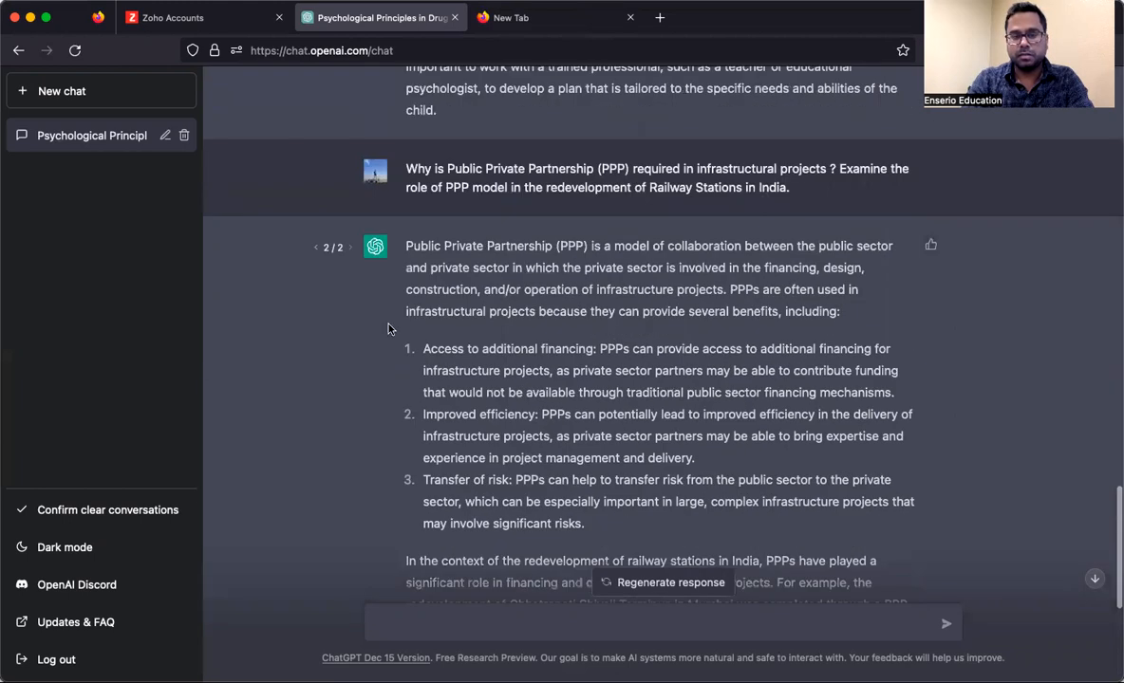
scroll("down", 3)
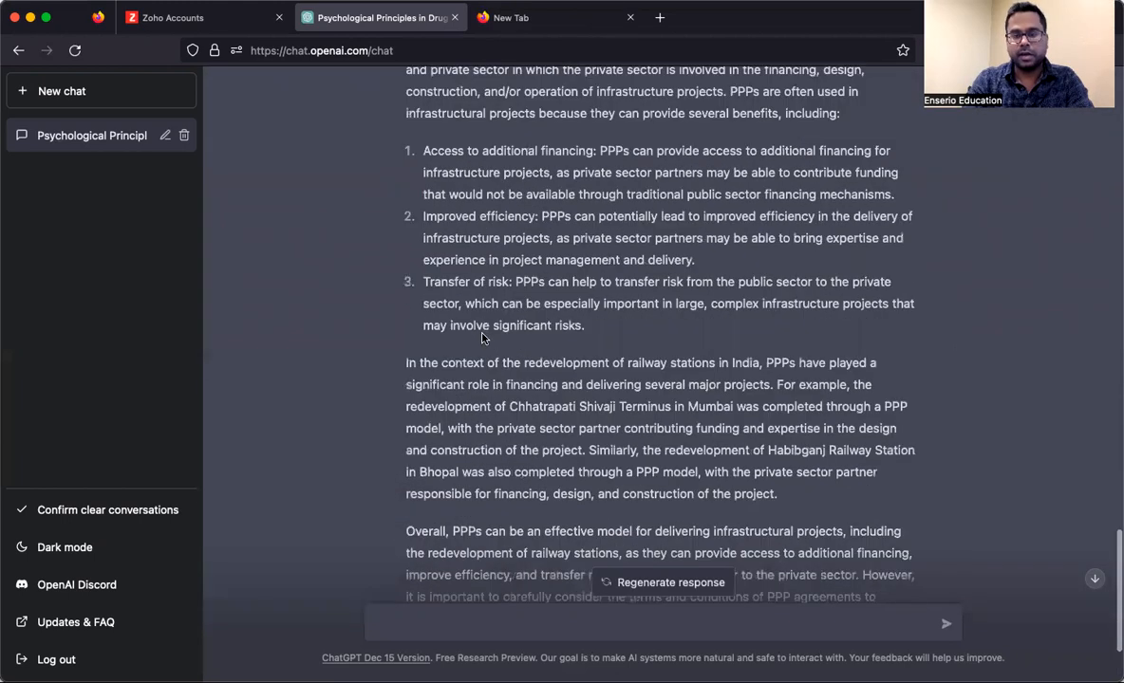